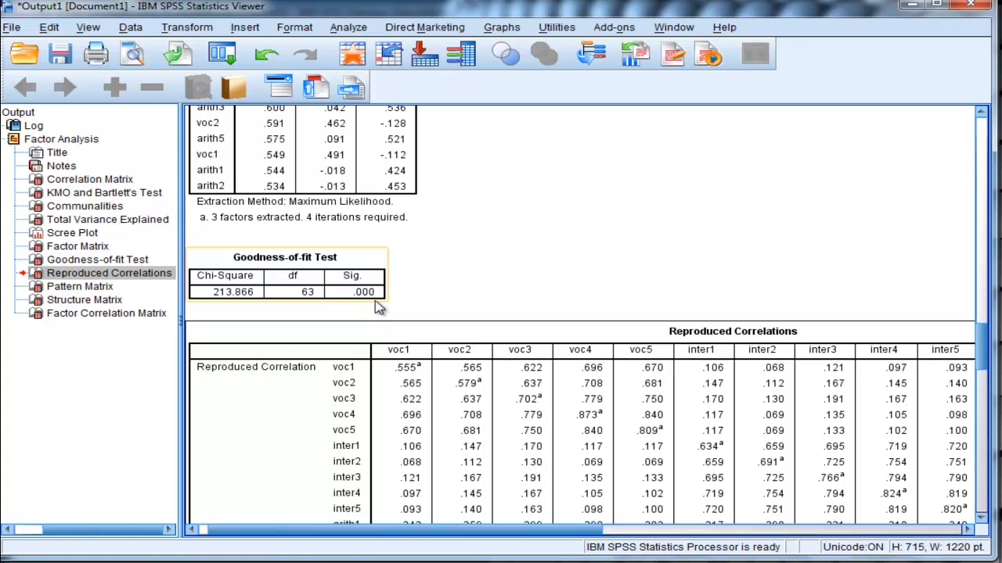
# Activate the Pattern Matrix pivot table to inspect loadings on the three factors
pyautogui.scroll(-3)
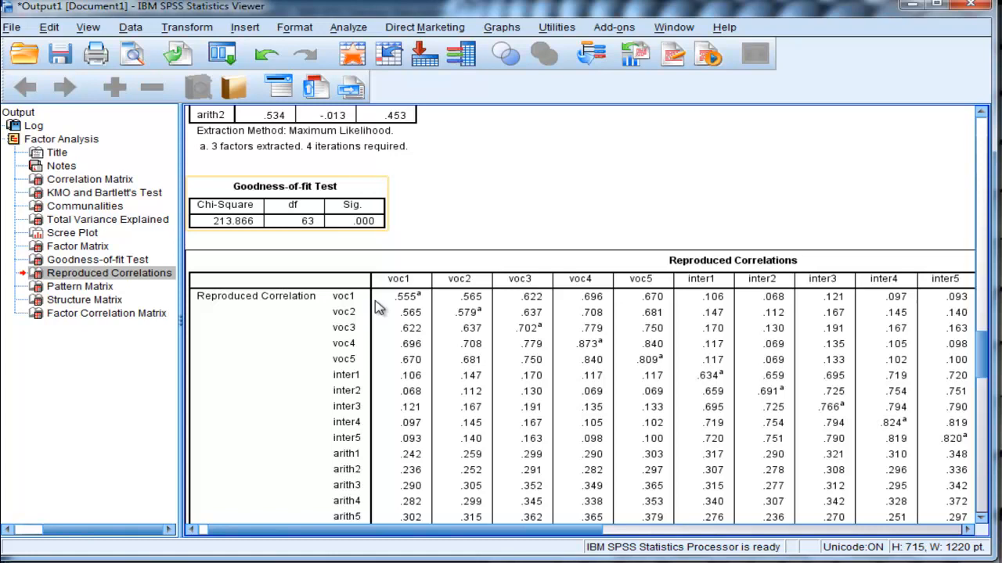
pyautogui.scroll(-3)
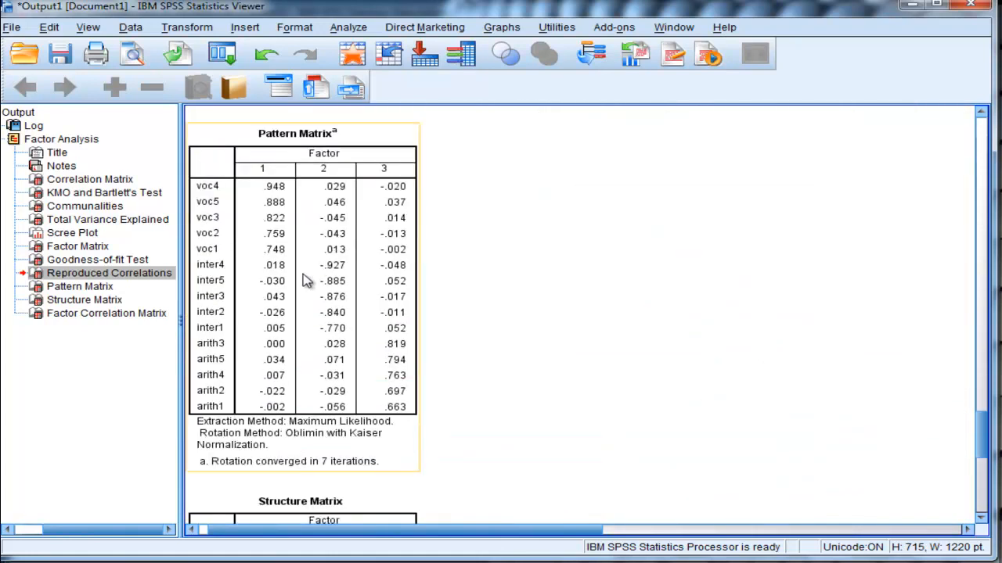
pyautogui.moveTo(332, 197)
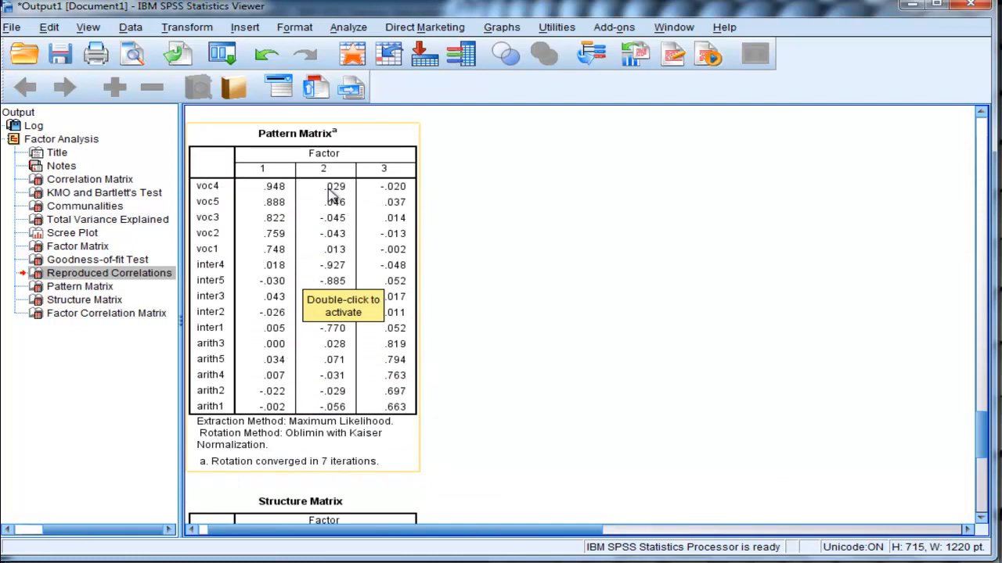
pyautogui.moveTo(220, 259)
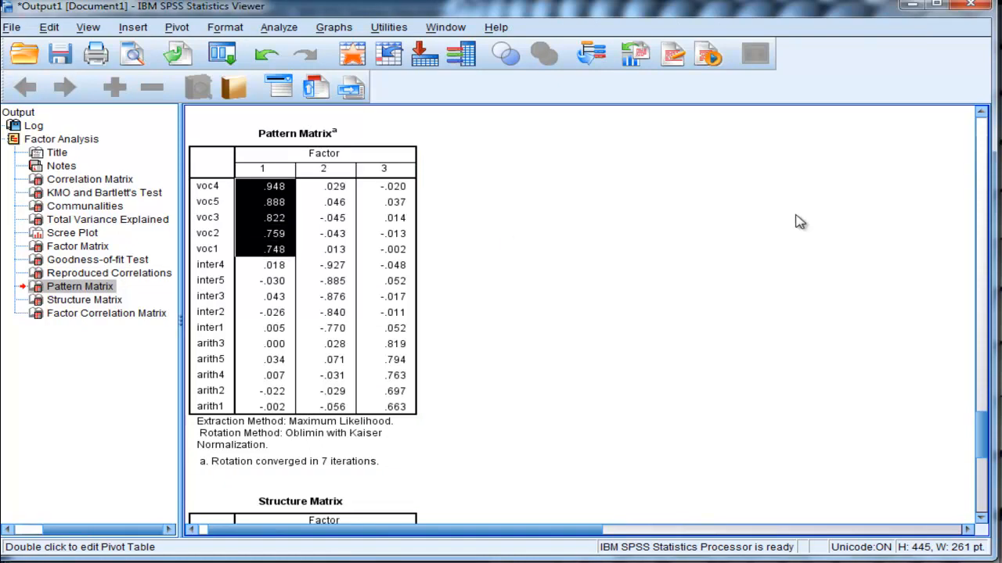
pyautogui.moveTo(671, 241)
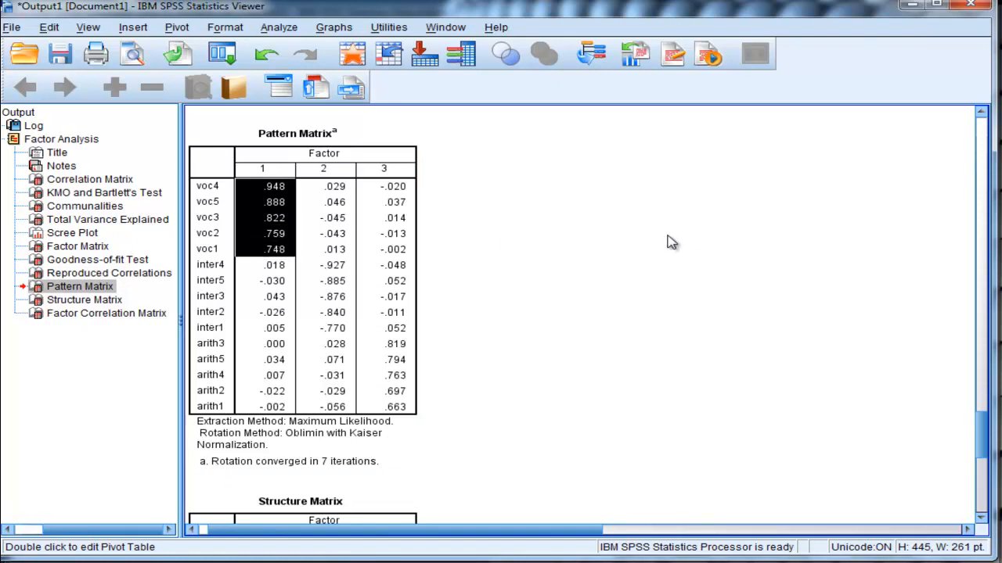
pyautogui.moveTo(288, 195)
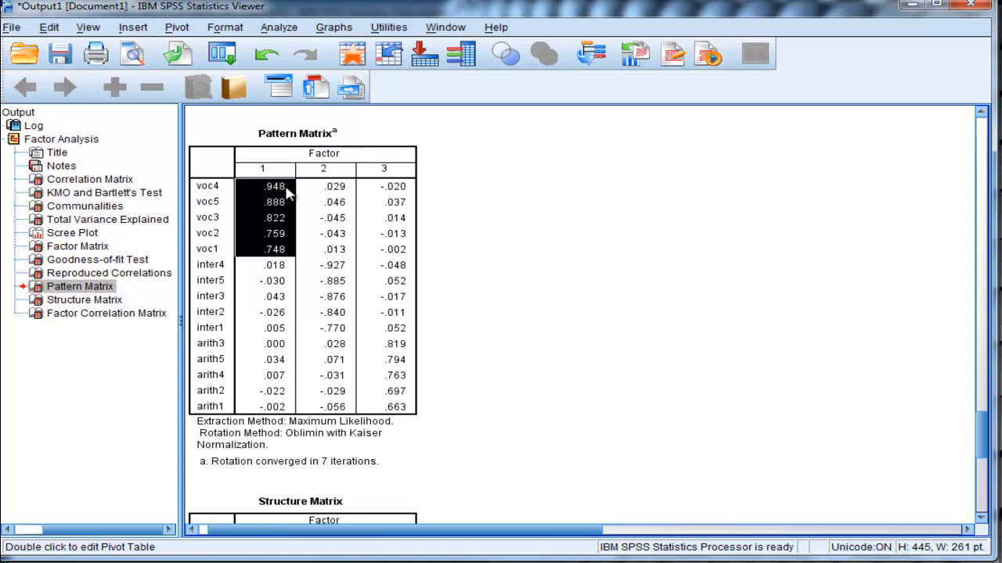
pyautogui.moveTo(290, 202)
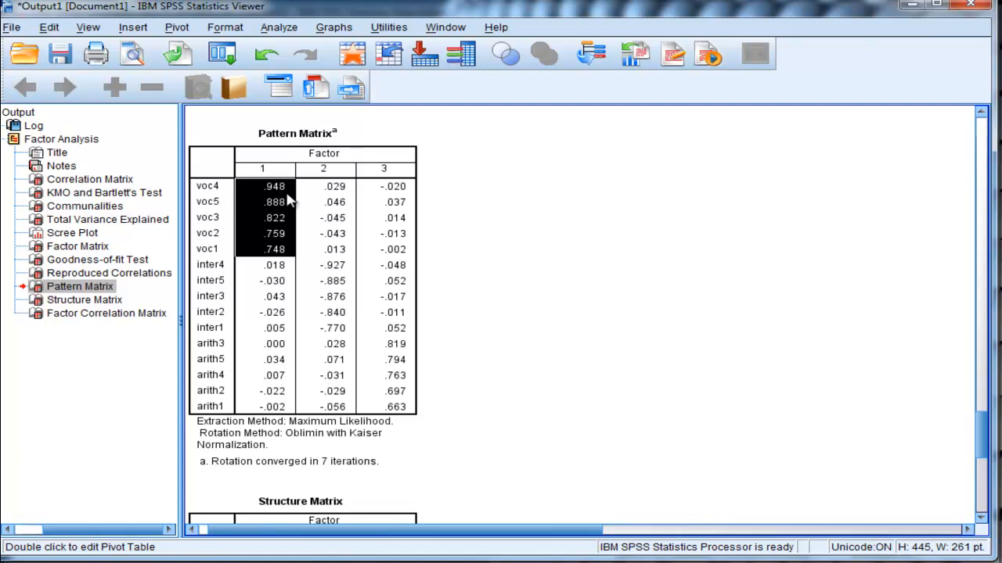
pyautogui.moveTo(329, 269)
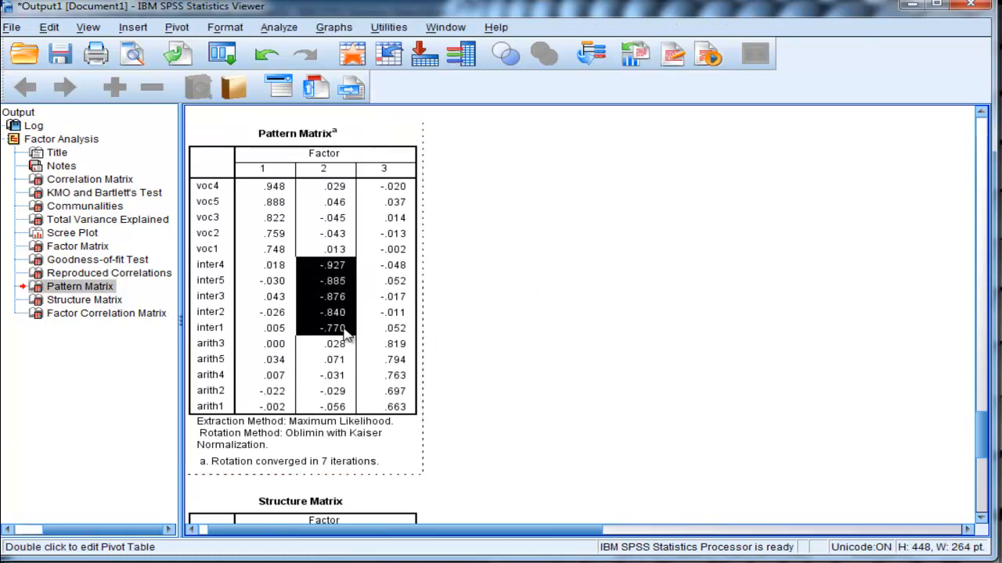
pyautogui.moveTo(344, 274)
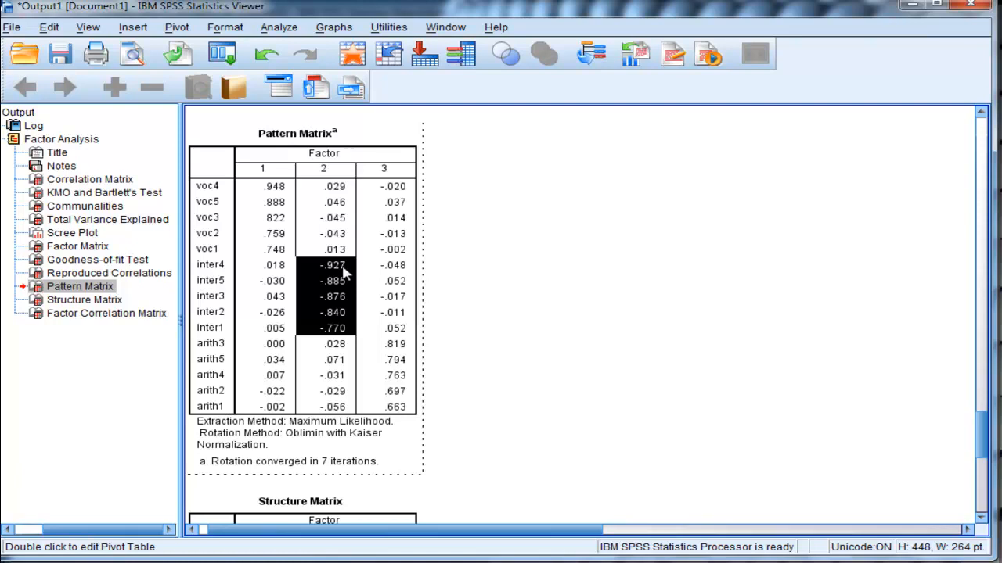
pyautogui.moveTo(343, 344)
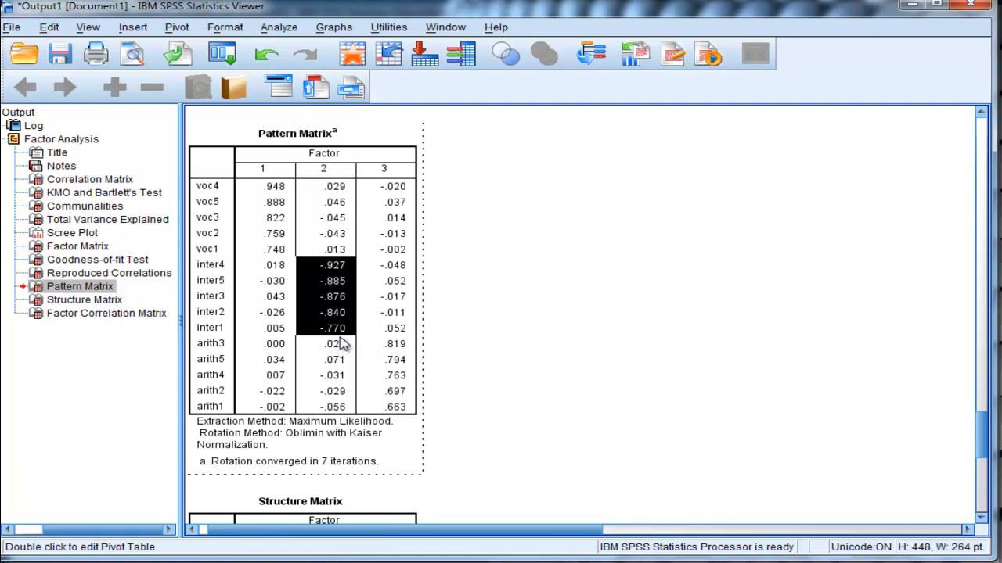
pyautogui.moveTo(571, 293)
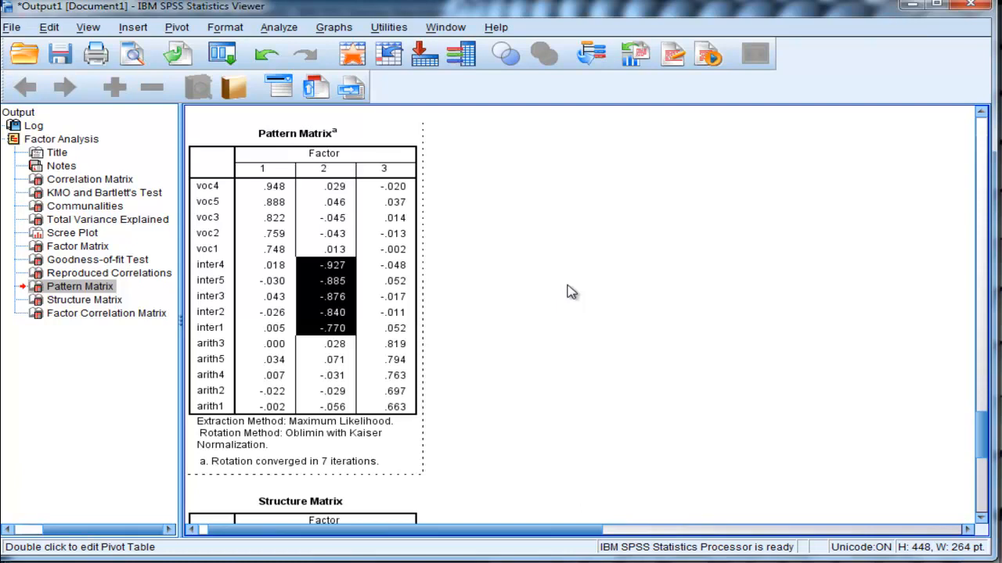
pyautogui.moveTo(519, 304)
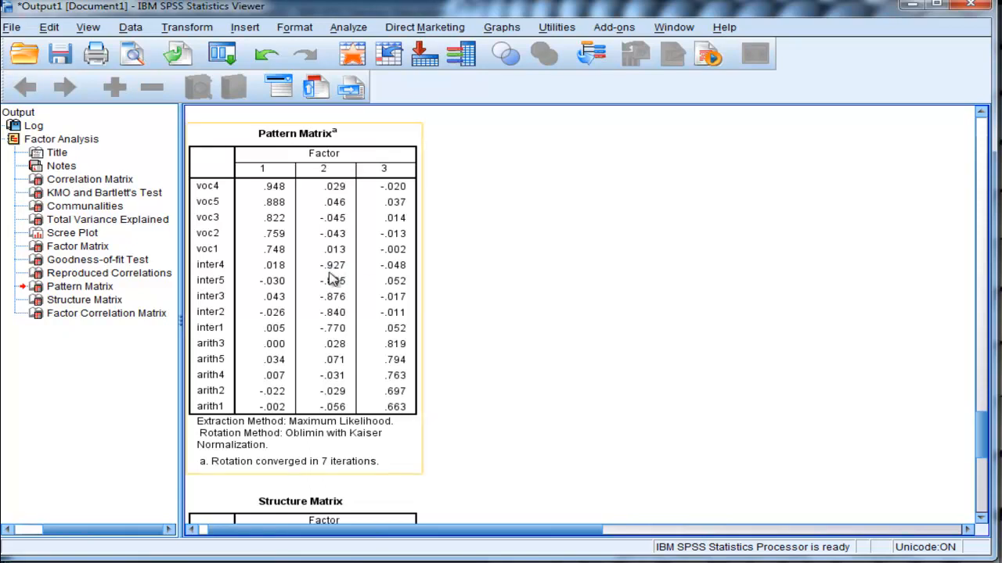
pyautogui.moveTo(399, 360)
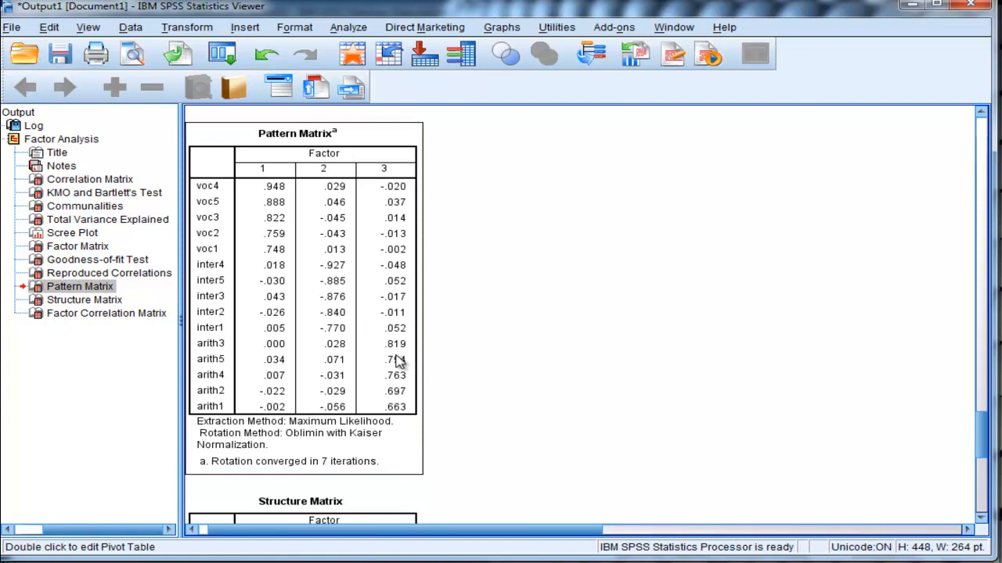
pyautogui.doubleClick(394, 359)
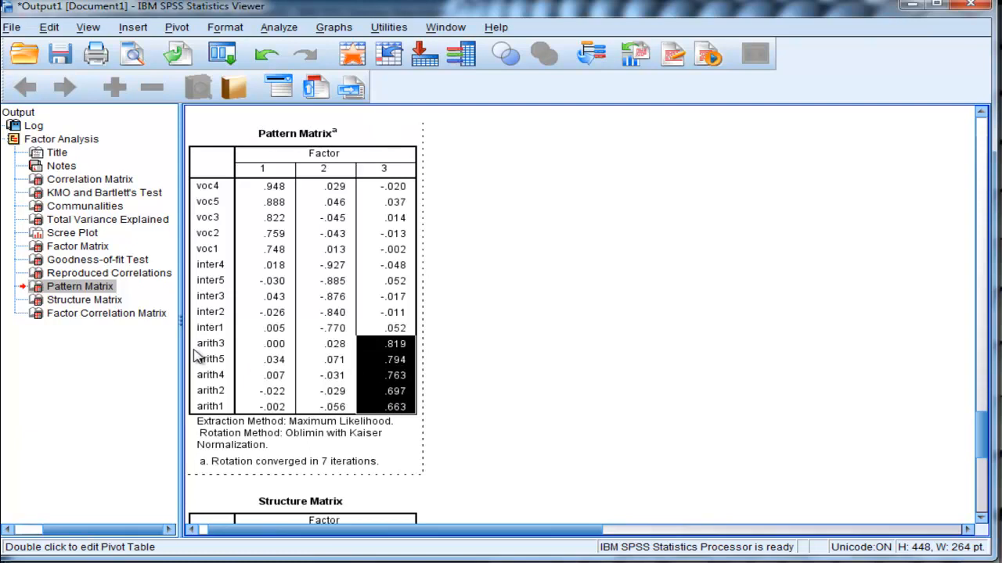
pyautogui.moveTo(526, 347)
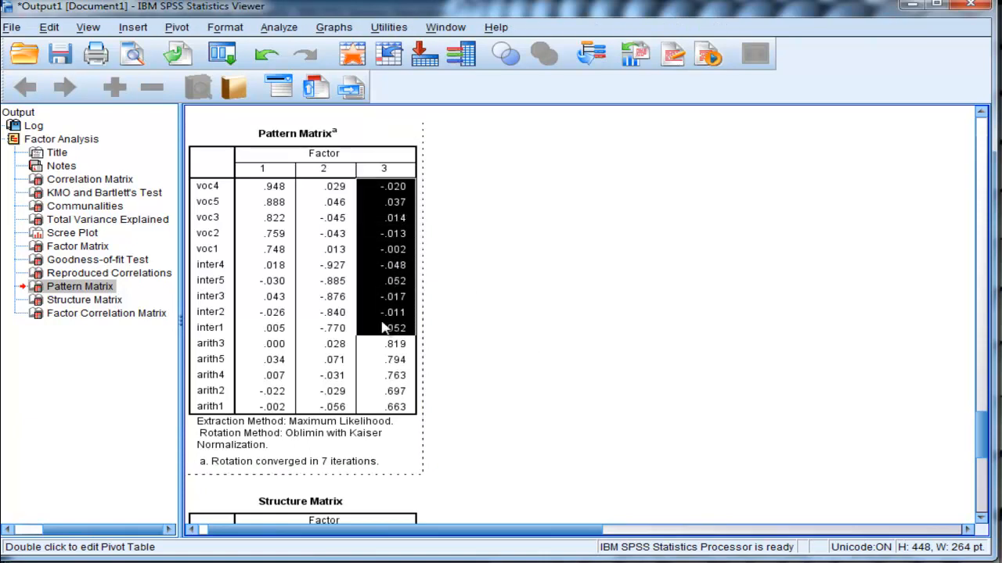
pyautogui.moveTo(272, 282)
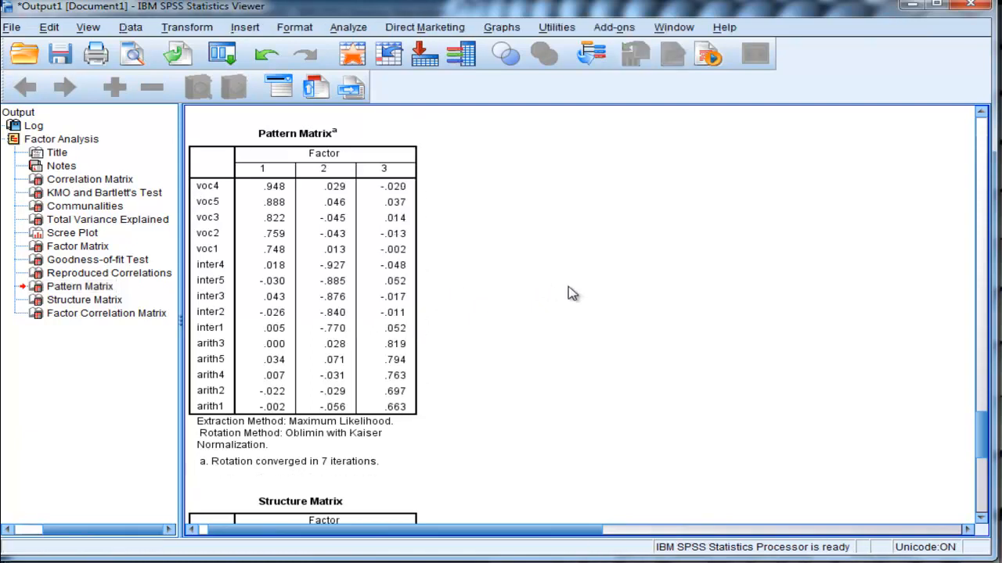
pyautogui.moveTo(579, 289)
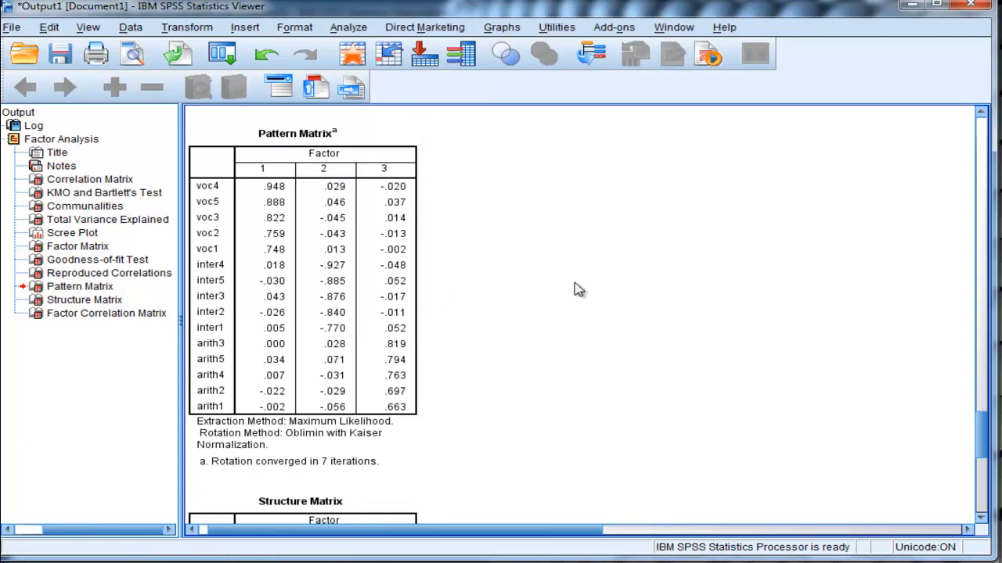
# Scroll past the Structure Matrix and select the Factor Correlation Matrix table
pyautogui.scroll(-3)
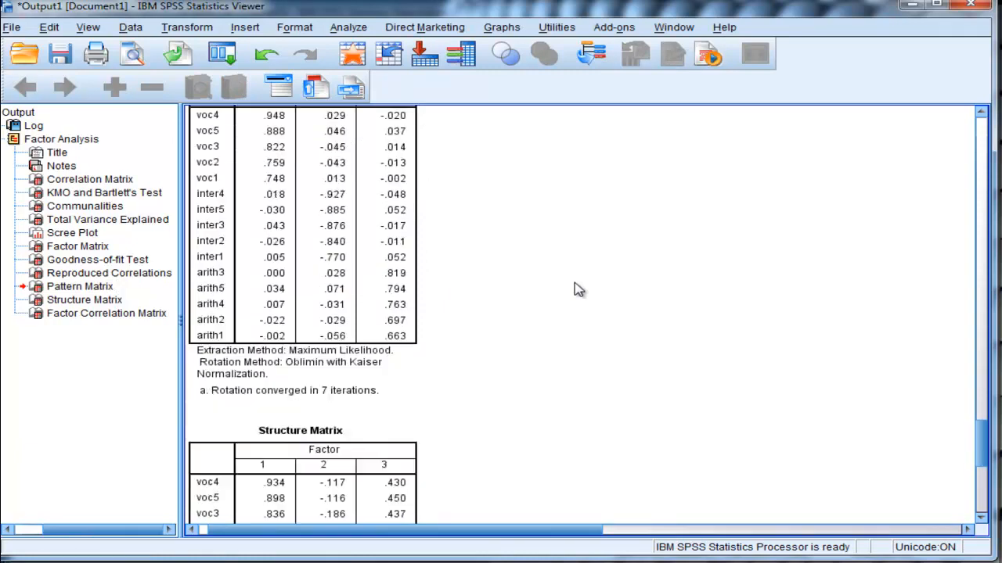
pyautogui.scroll(-3)
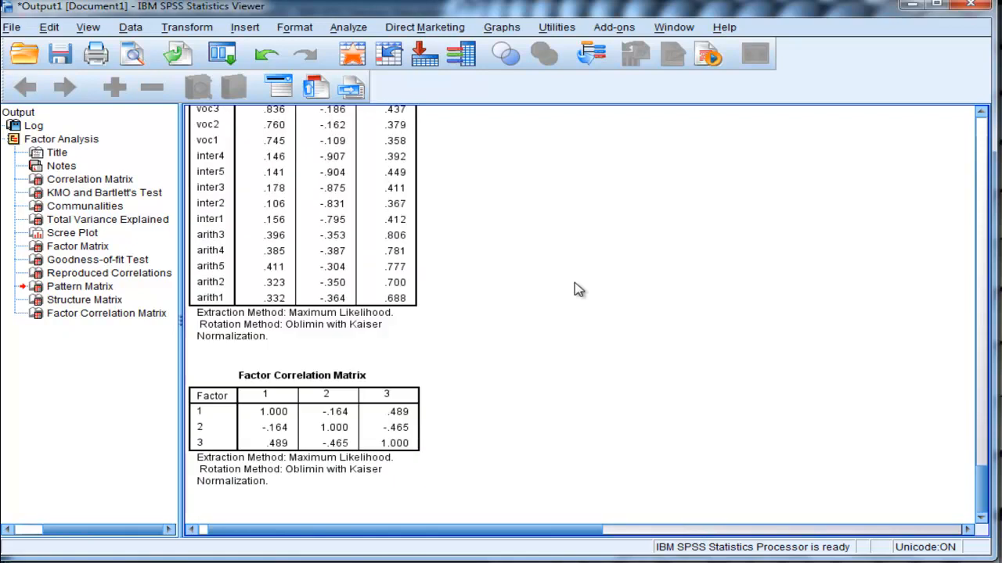
pyautogui.click(303, 376)
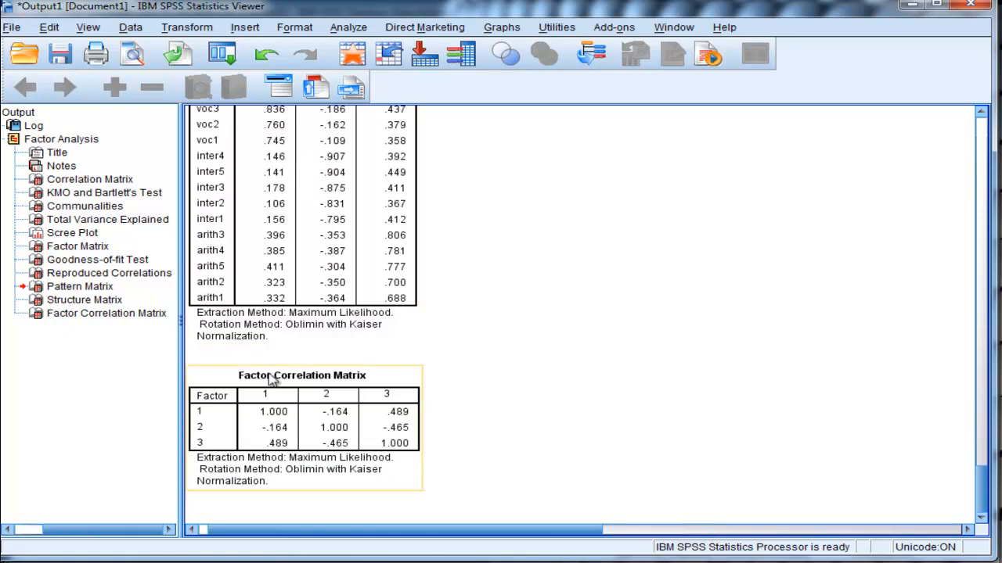
pyautogui.click(513, 404)
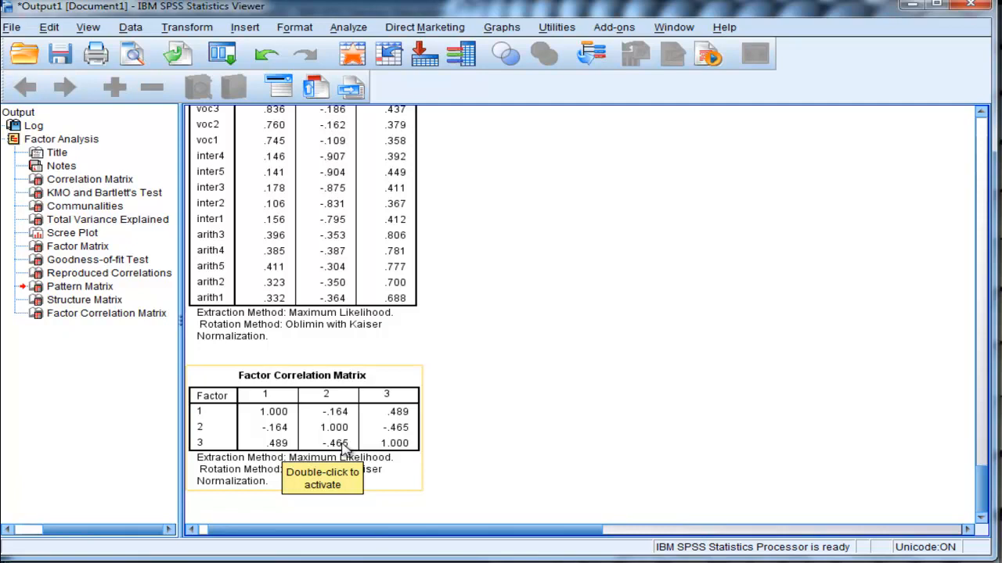
pyautogui.moveTo(604, 441)
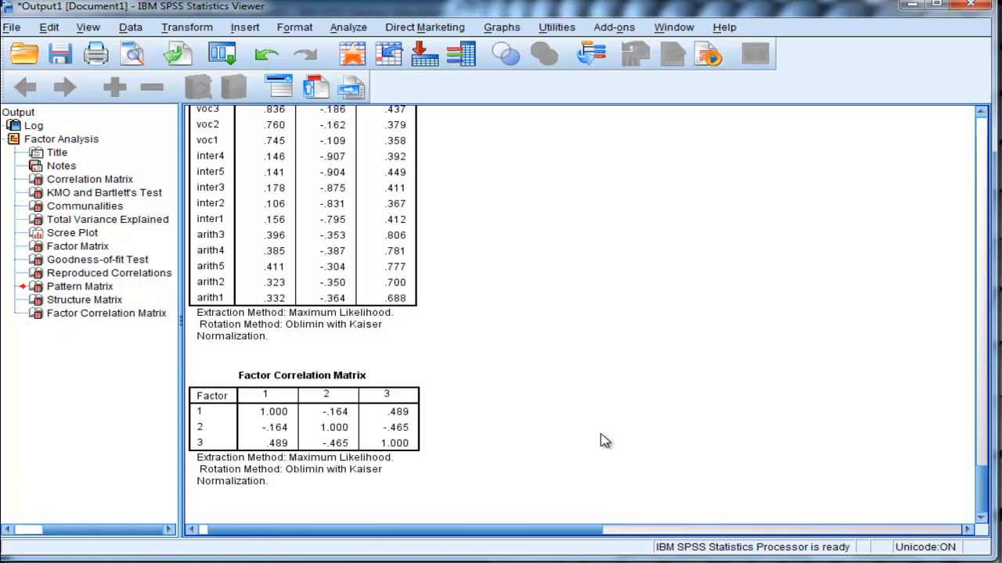
pyautogui.moveTo(491, 421)
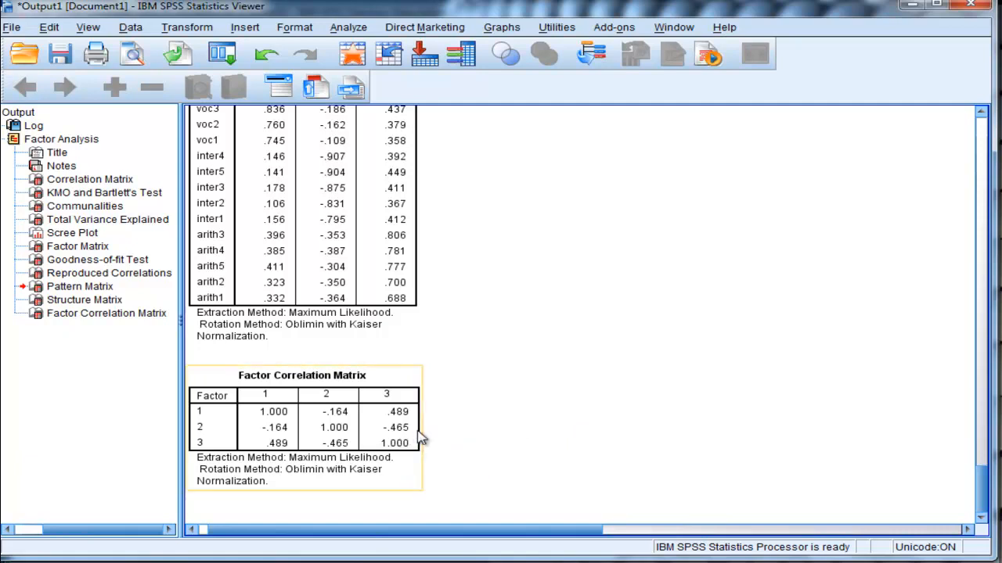
pyautogui.moveTo(378, 432)
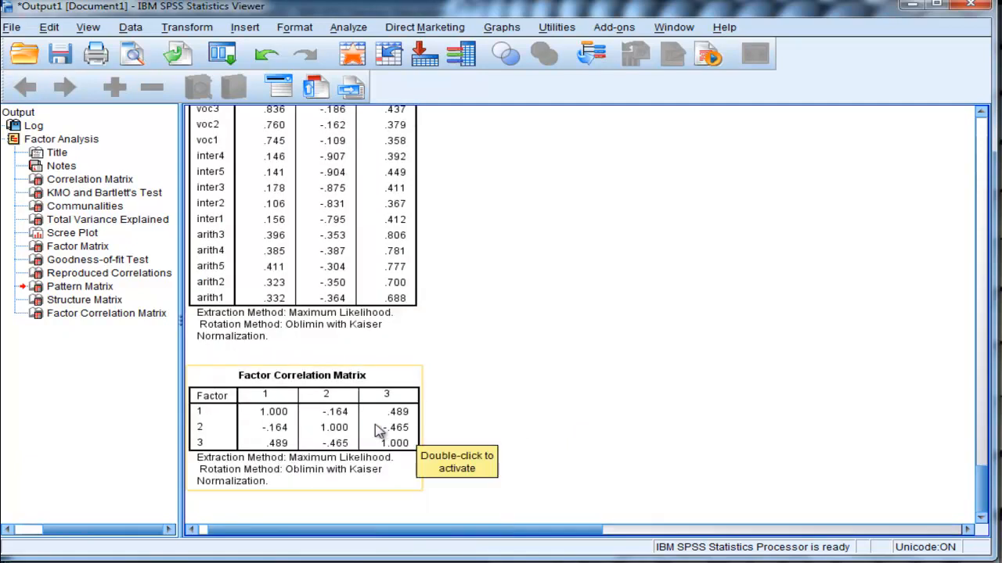
# Reactivate the Pattern Matrix to check the inter item loadings on factor 2
pyautogui.scroll(3)
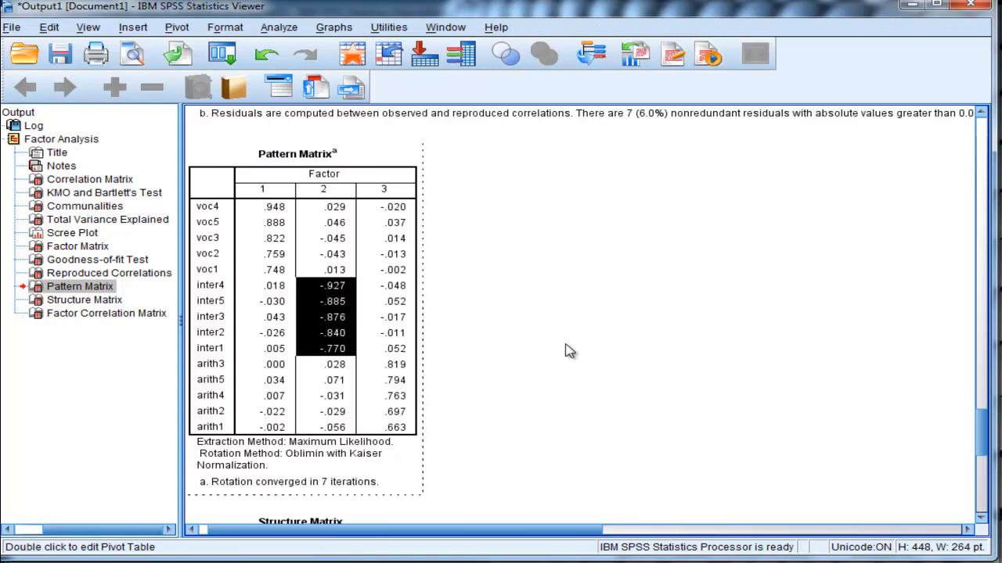
pyautogui.moveTo(373, 307)
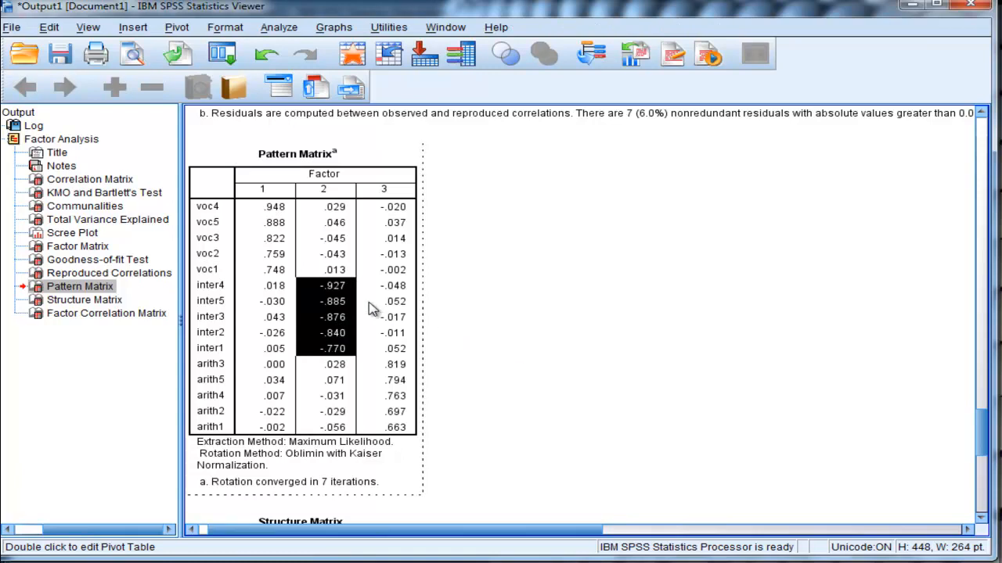
pyautogui.moveTo(345, 303)
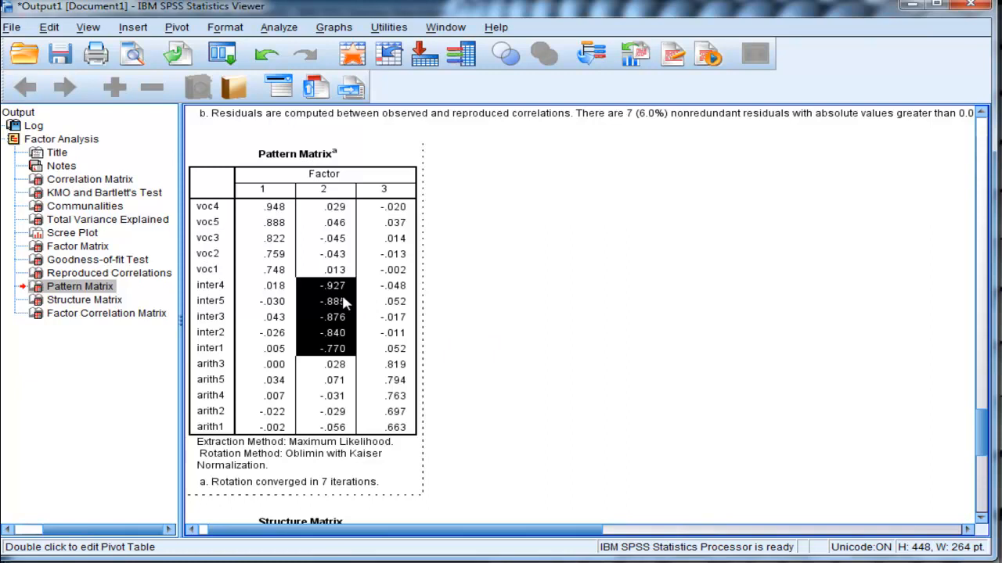
pyautogui.moveTo(452, 394)
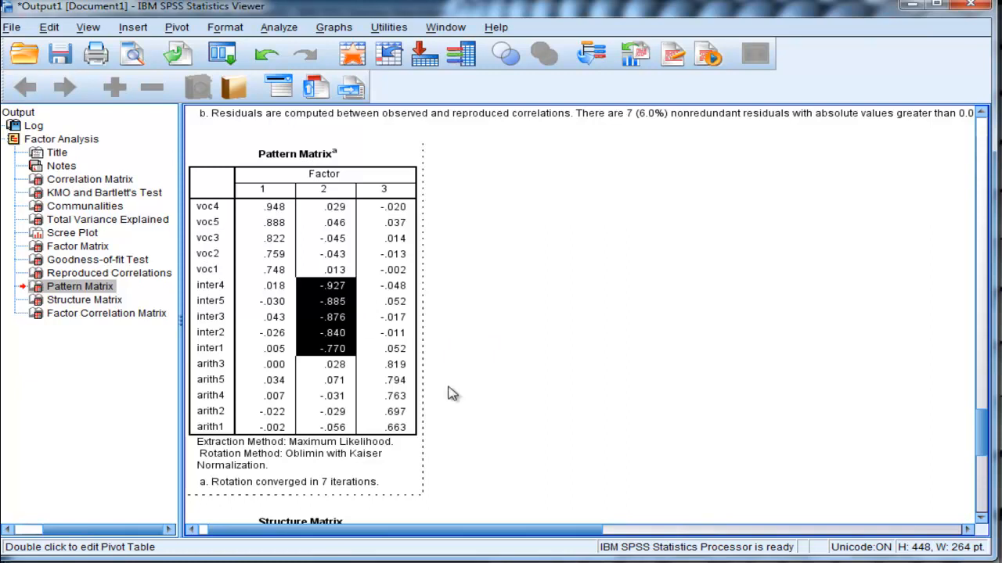
pyautogui.moveTo(529, 405)
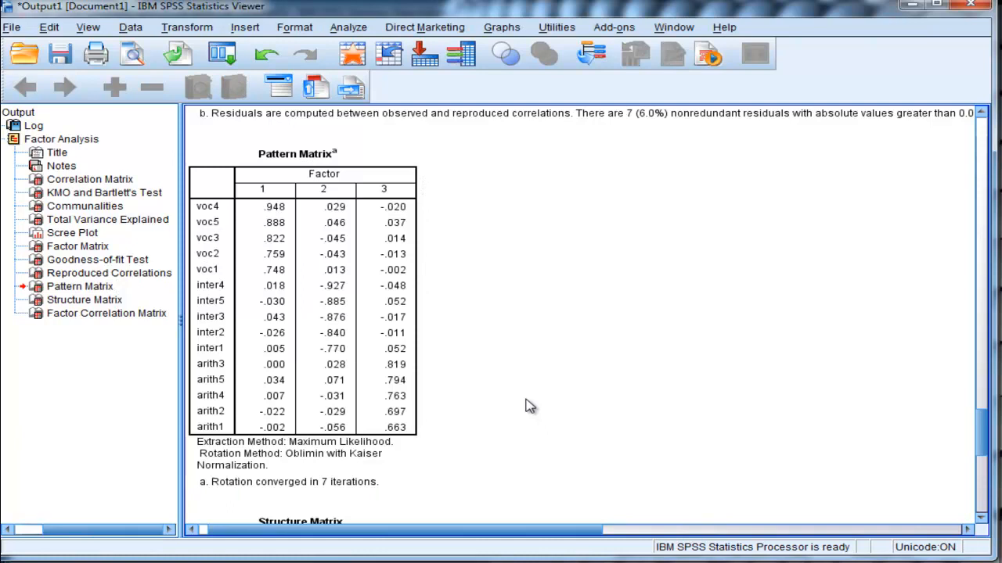
pyautogui.click(313, 313)
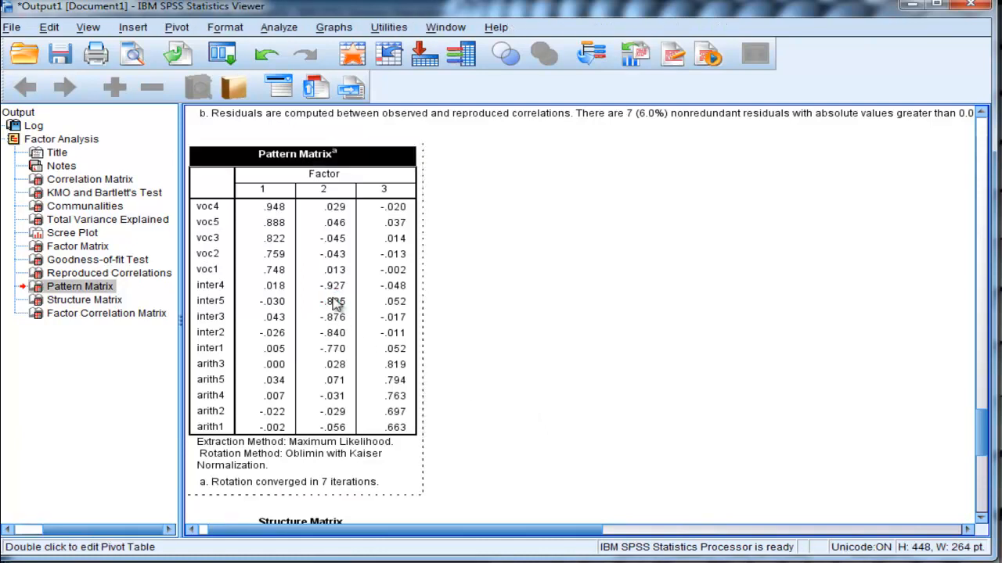
pyautogui.doubleClick(332, 294)
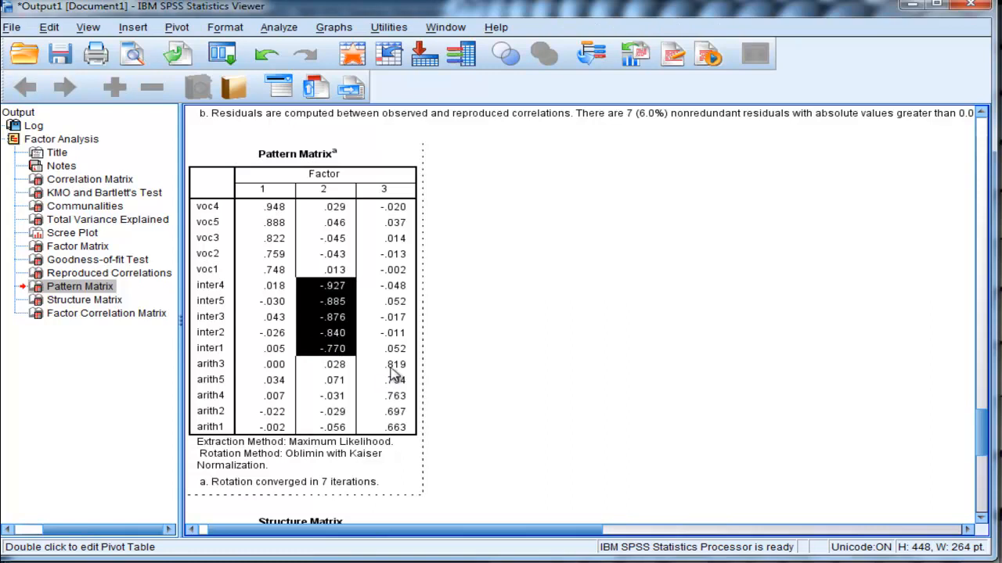
pyautogui.click(576, 352)
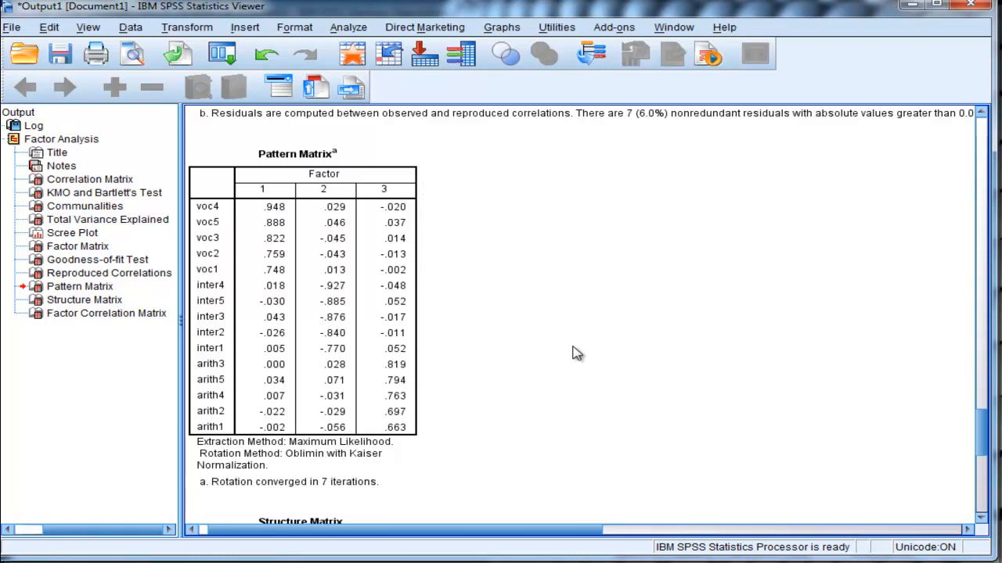
# Scroll the output up to the Goodness-of-fit Test and Reproduced Correlations tables
pyautogui.scroll(-3)
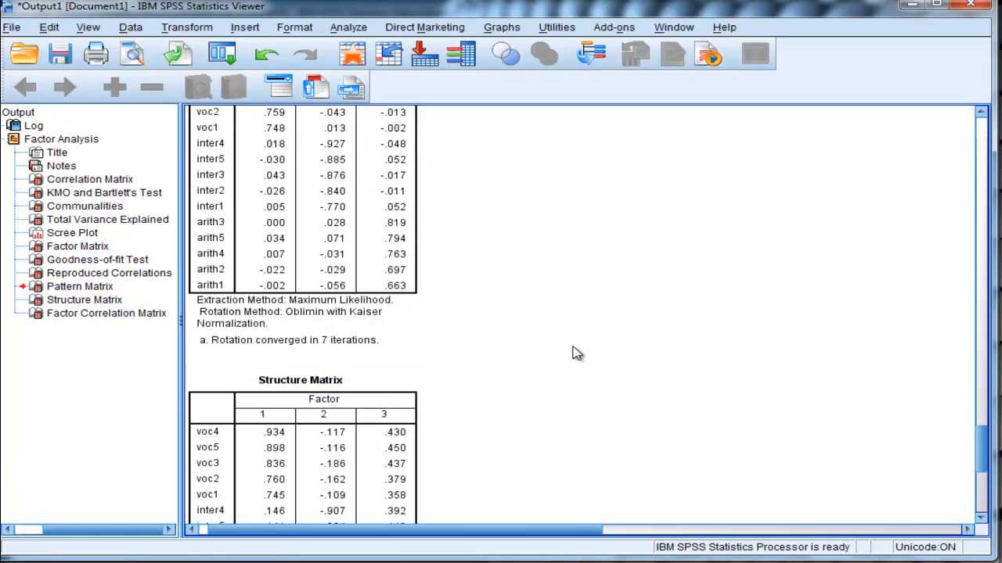
pyautogui.scroll(-3)
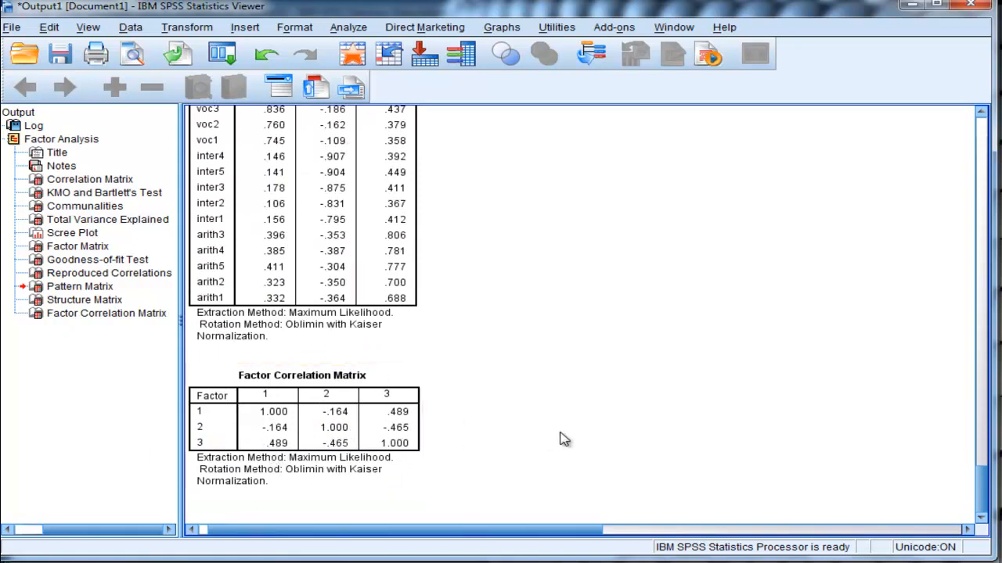
pyautogui.moveTo(570, 419)
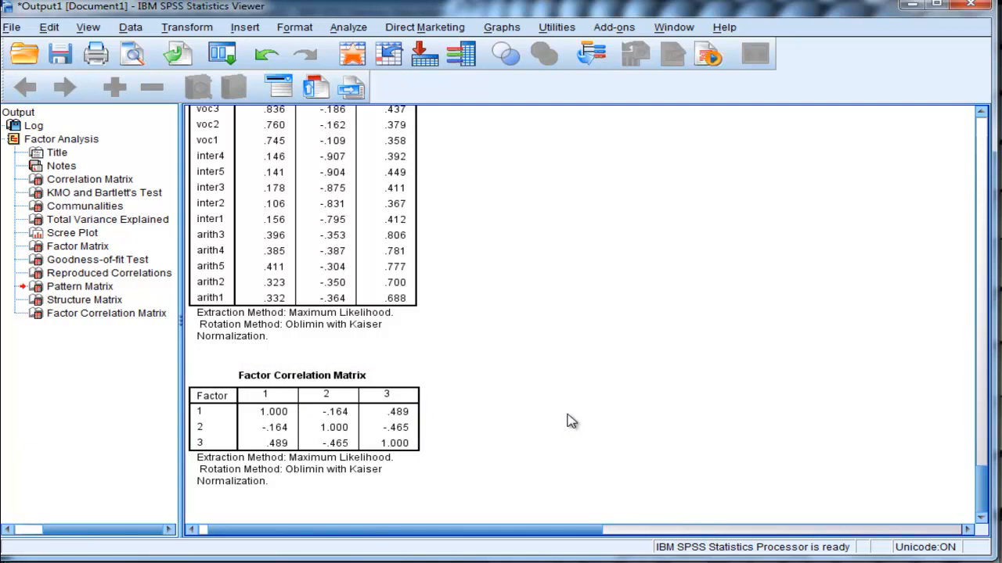
pyautogui.scroll(3)
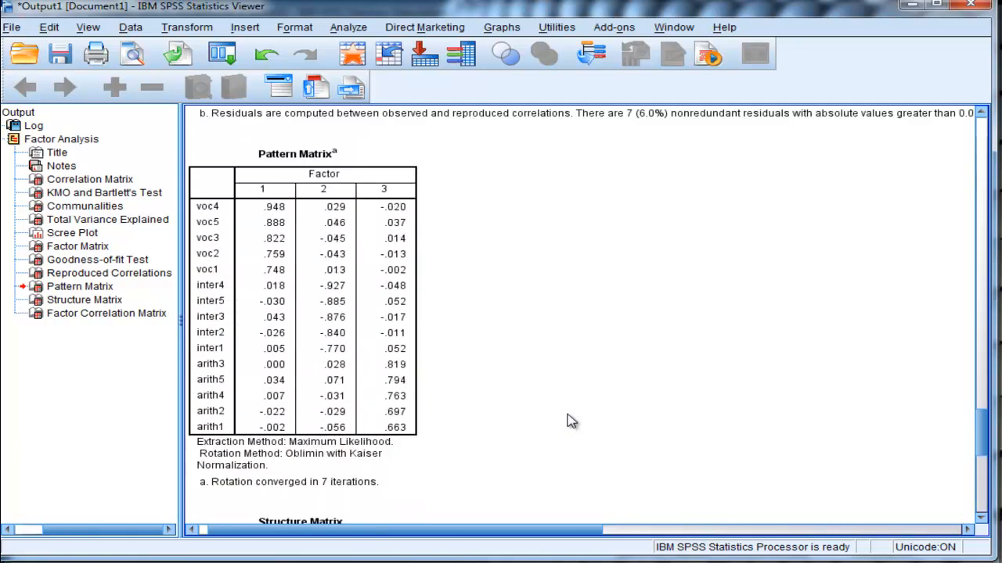
pyautogui.scroll(3)
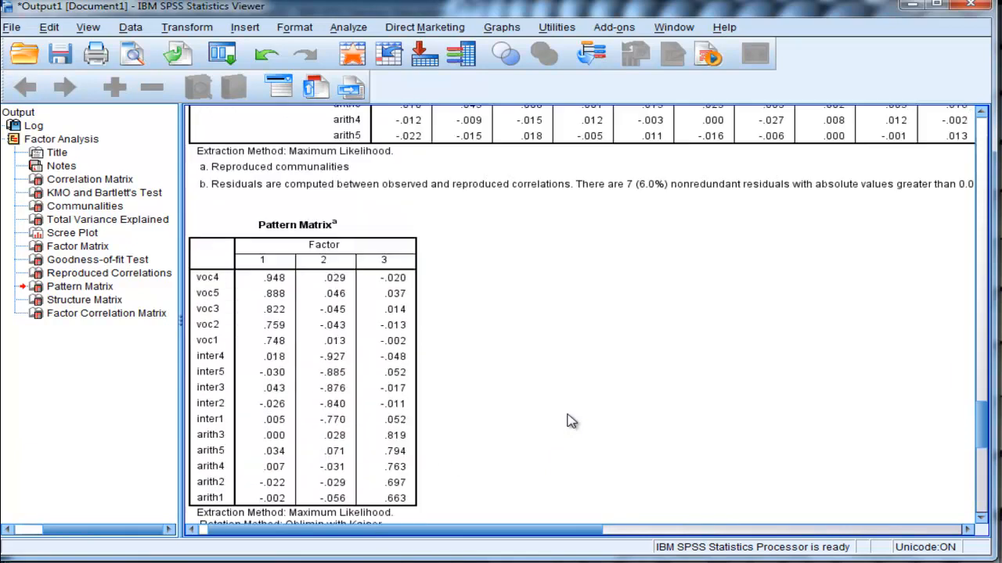
pyautogui.scroll(3)
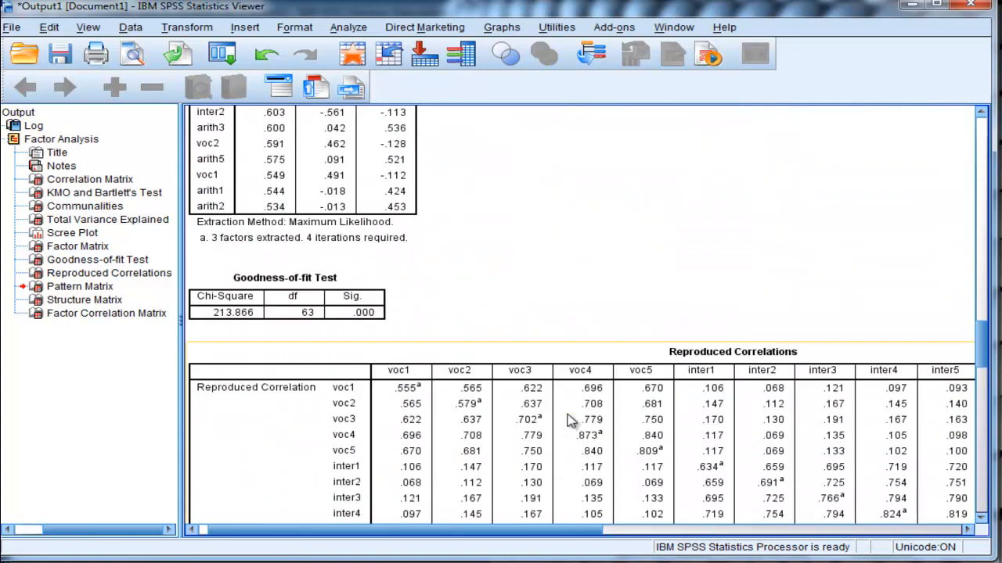
# Review the KMO and Bartlett's Test table, then scroll to the Goodness-of-fit Test chi-square
pyautogui.scroll(-3)
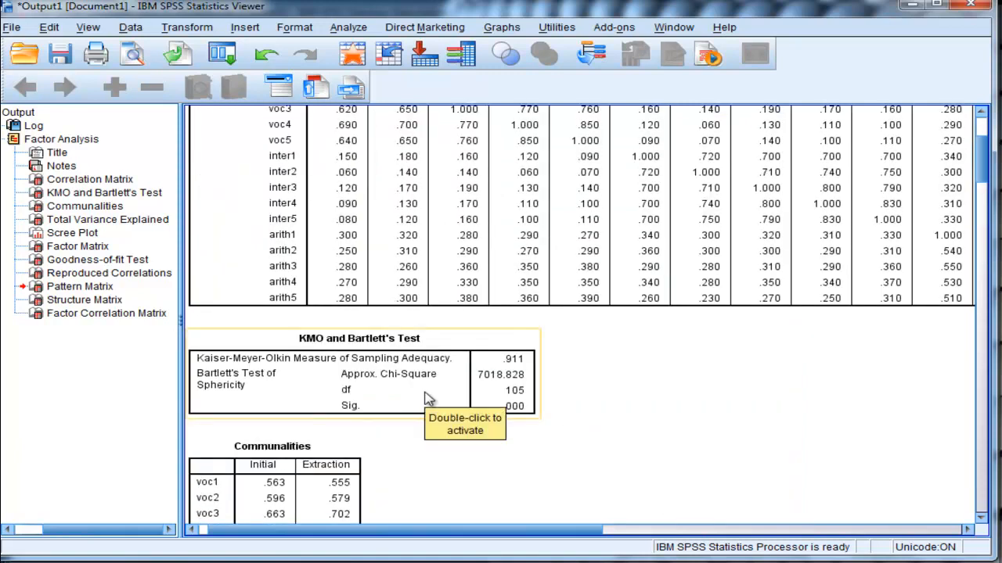
pyautogui.moveTo(513, 385)
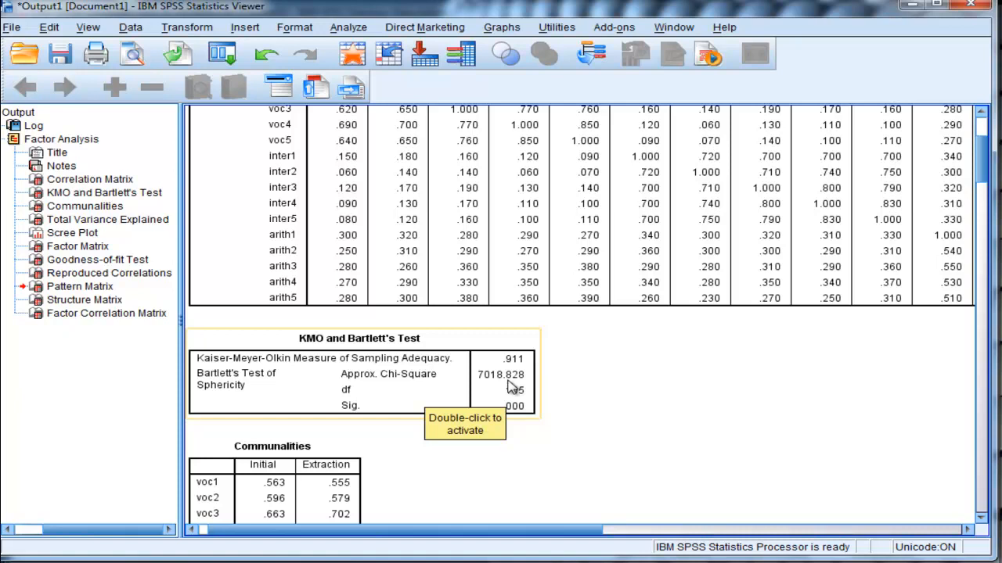
pyautogui.moveTo(595, 388)
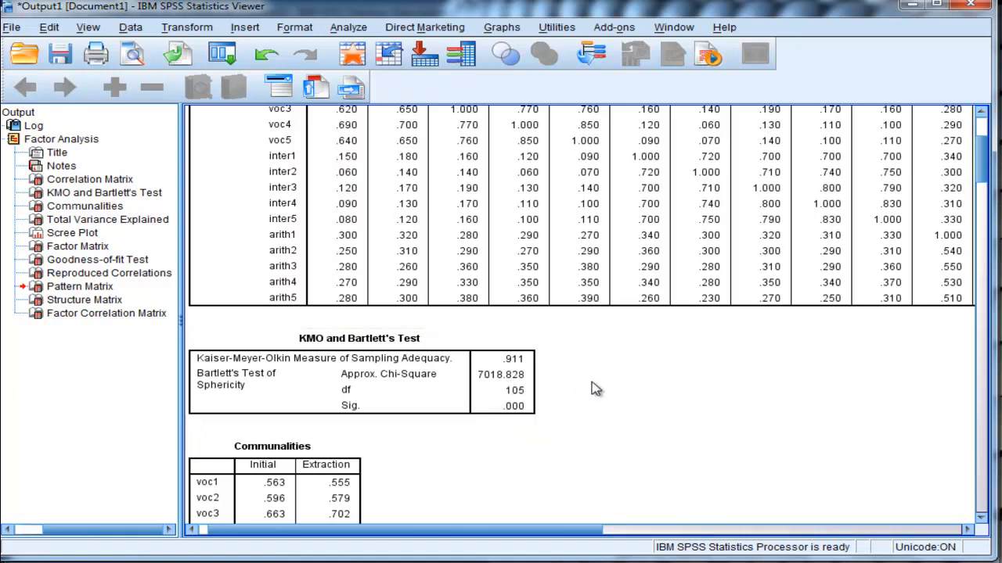
pyautogui.click(519, 404)
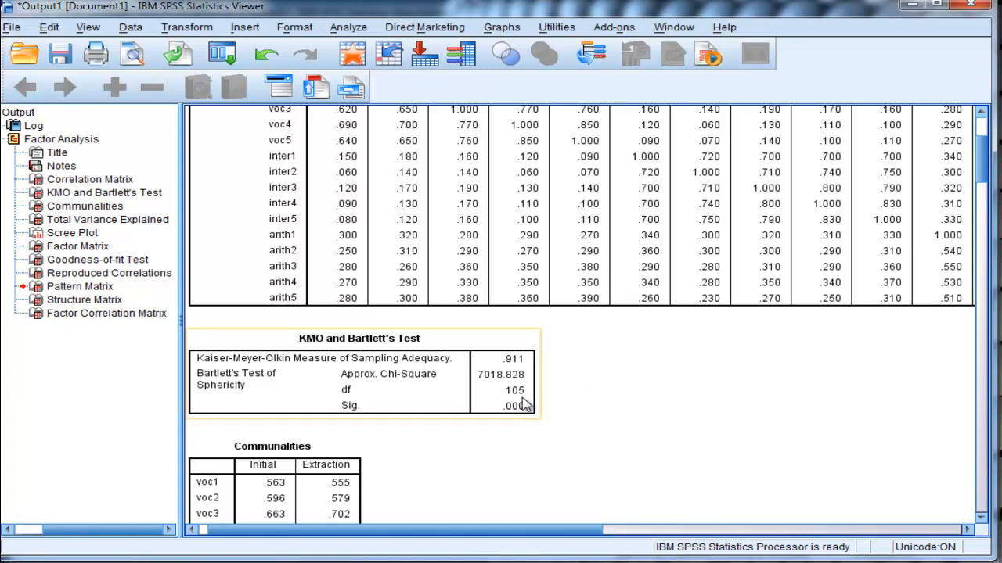
pyautogui.scroll(-3)
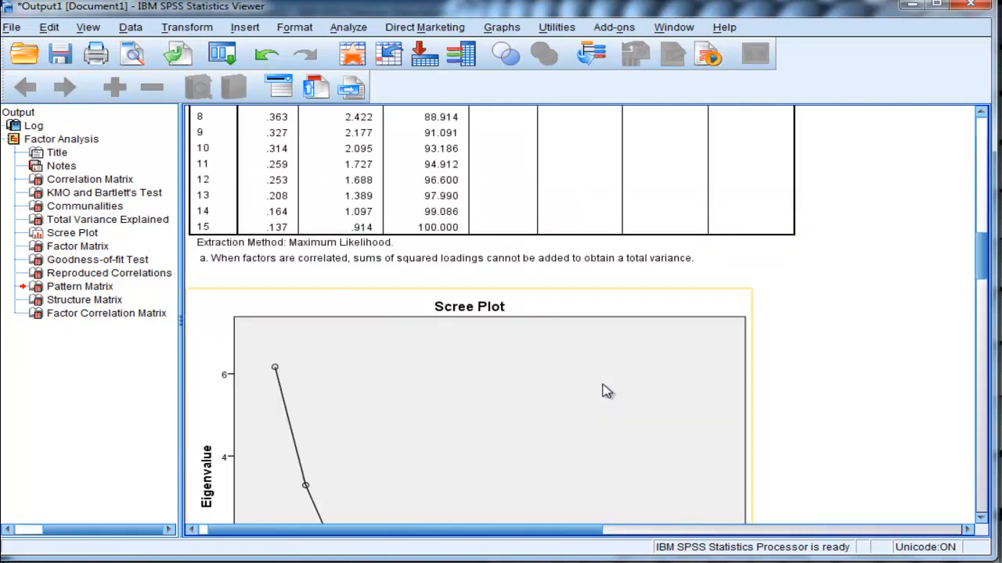
pyautogui.scroll(-3)
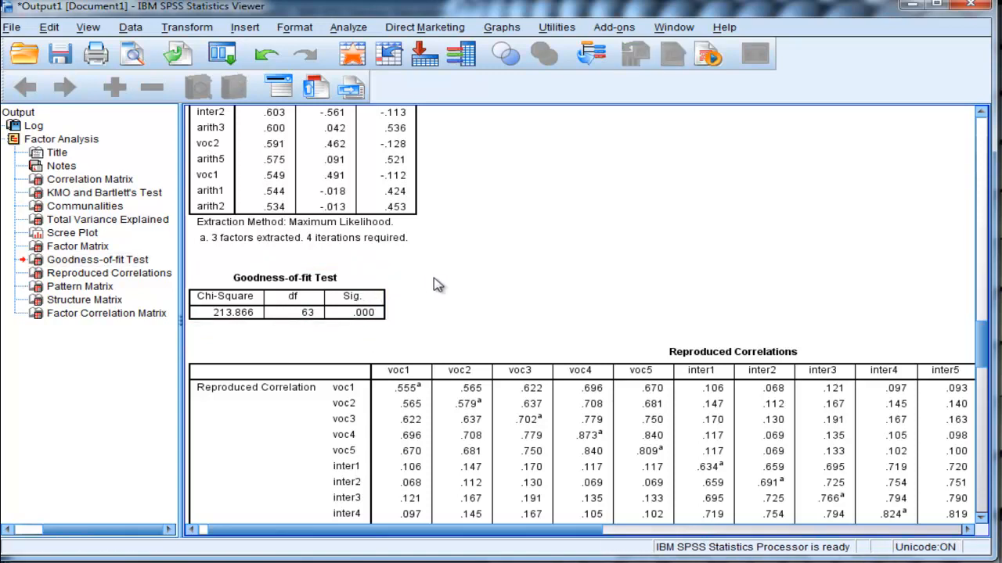
pyautogui.moveTo(494, 314)
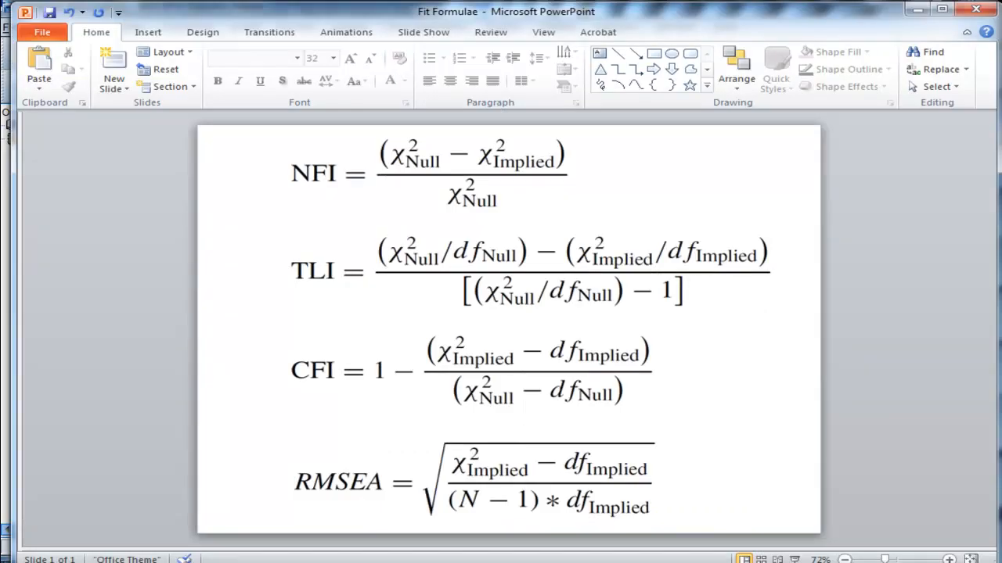
pyautogui.moveTo(270, 216)
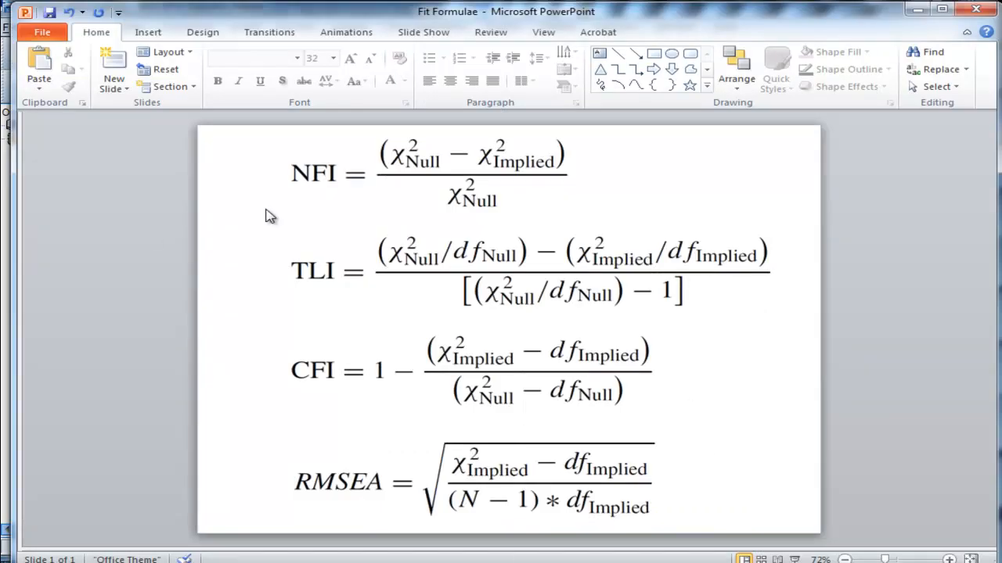
pyautogui.moveTo(310, 197)
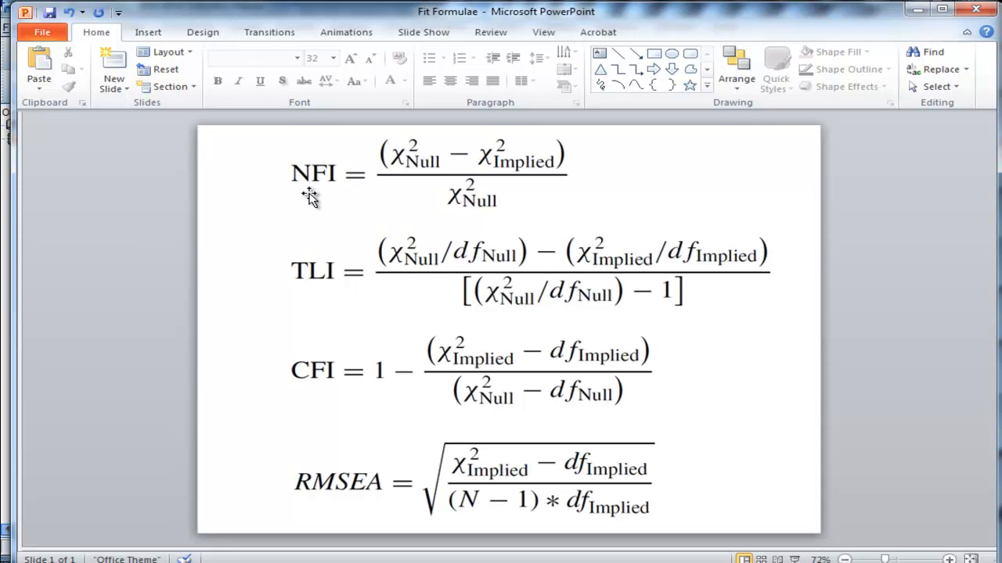
pyautogui.moveTo(425, 188)
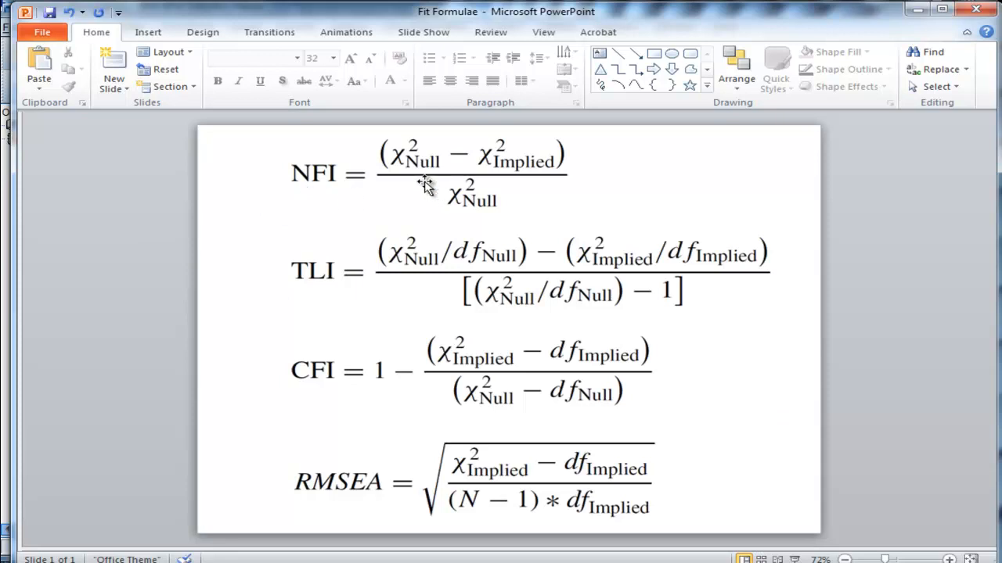
pyautogui.moveTo(422, 173)
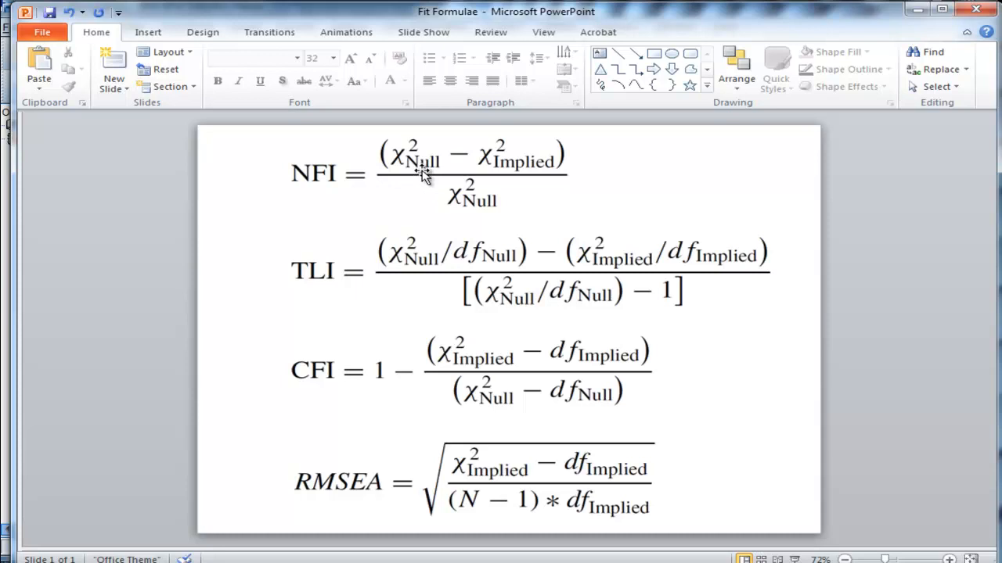
pyautogui.moveTo(504, 174)
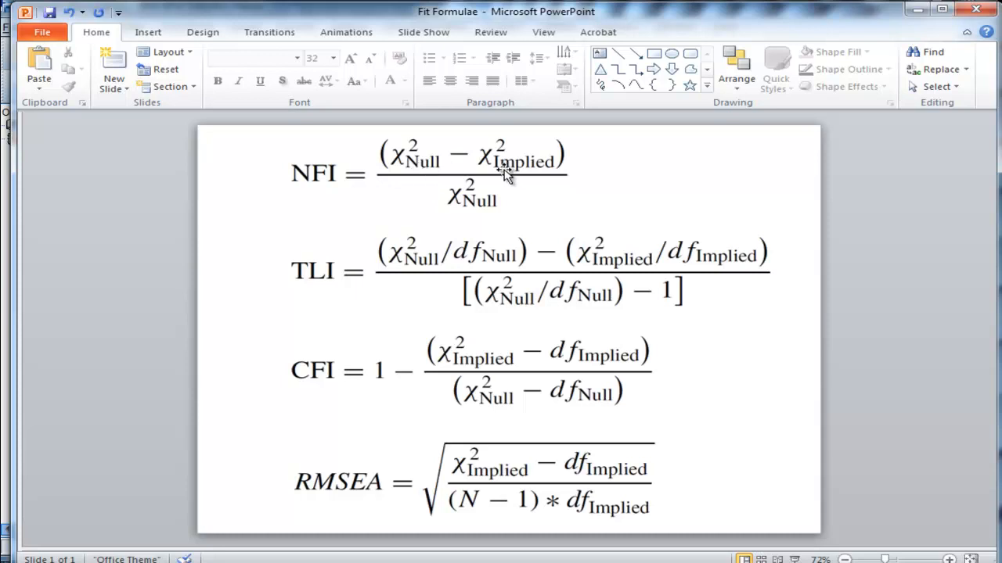
pyautogui.moveTo(488, 223)
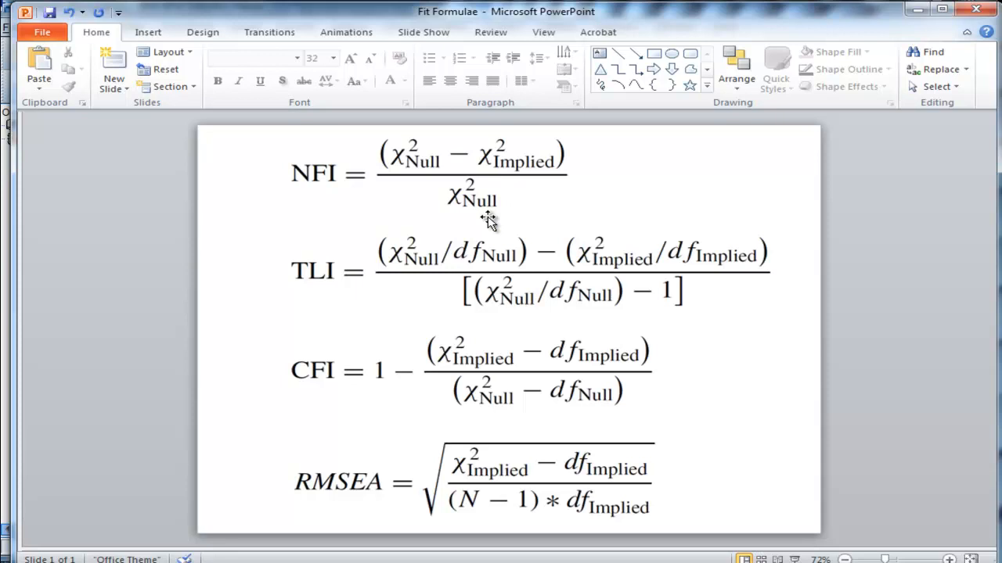
pyautogui.moveTo(428, 170)
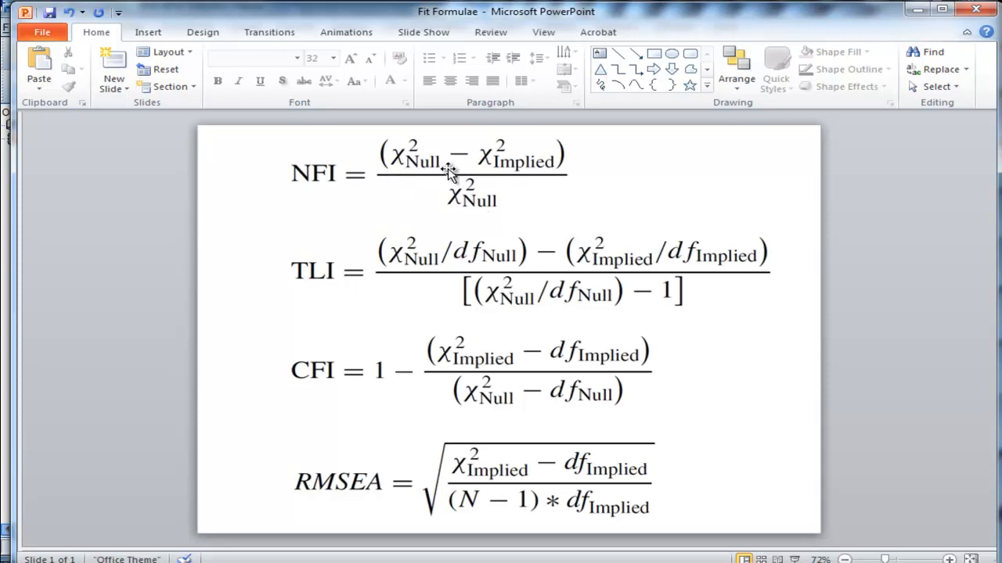
pyautogui.moveTo(441, 191)
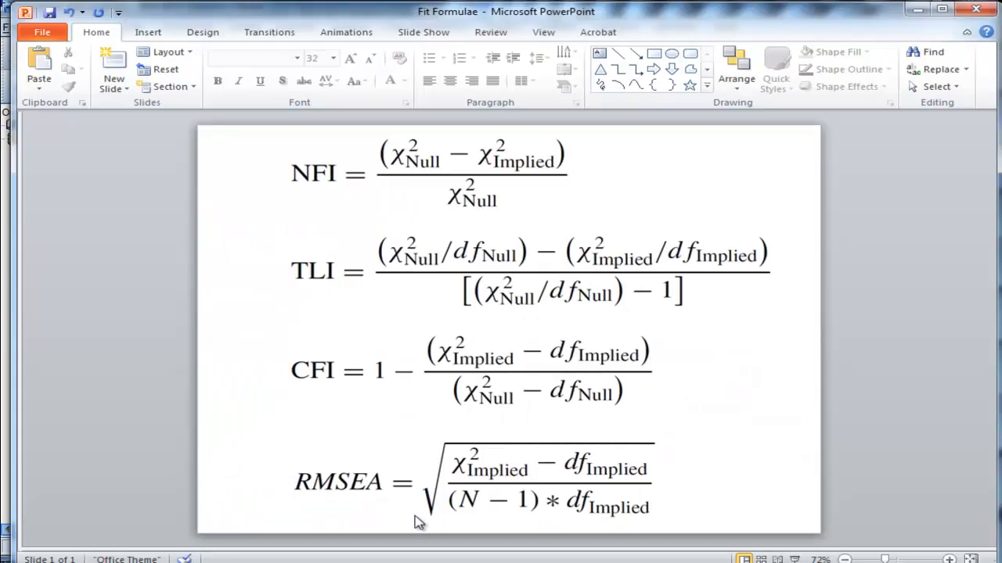
pyautogui.moveTo(400, 159)
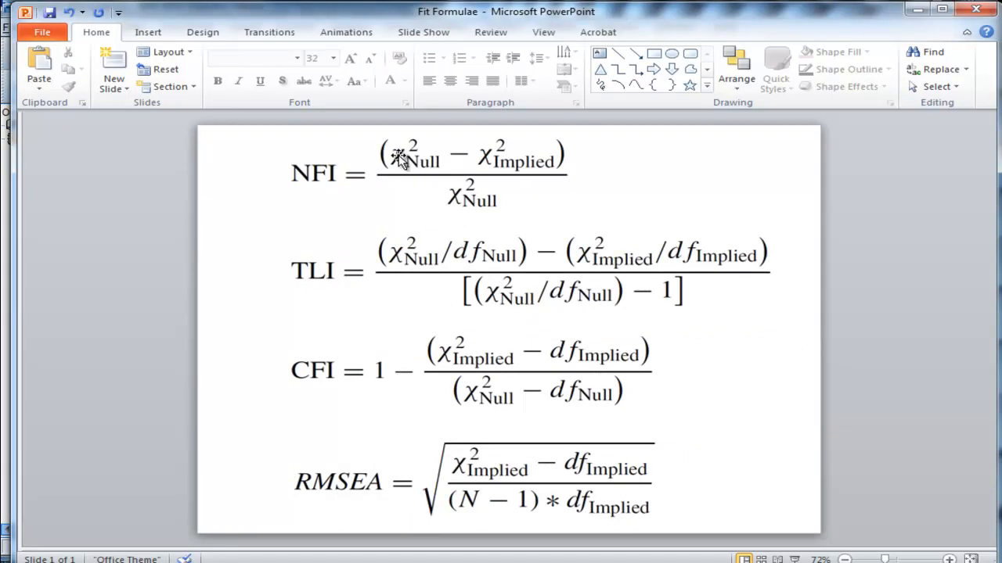
pyautogui.moveTo(445, 205)
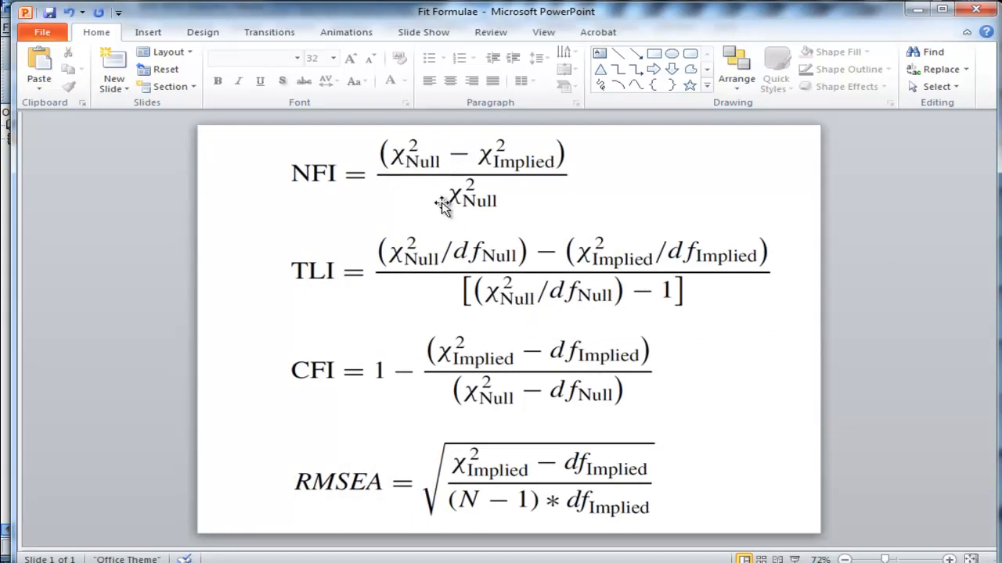
pyautogui.moveTo(494, 219)
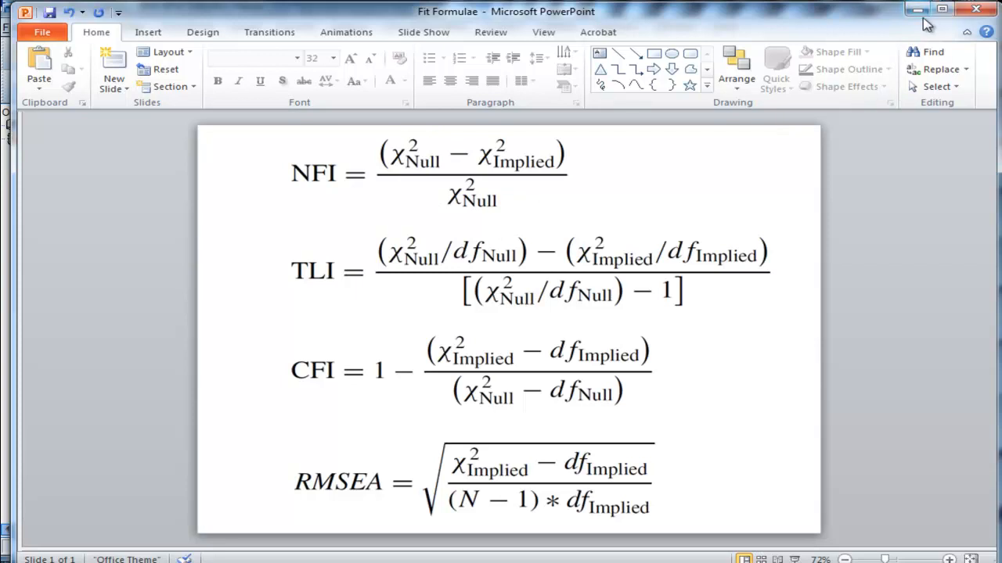
pyautogui.moveTo(498, 160)
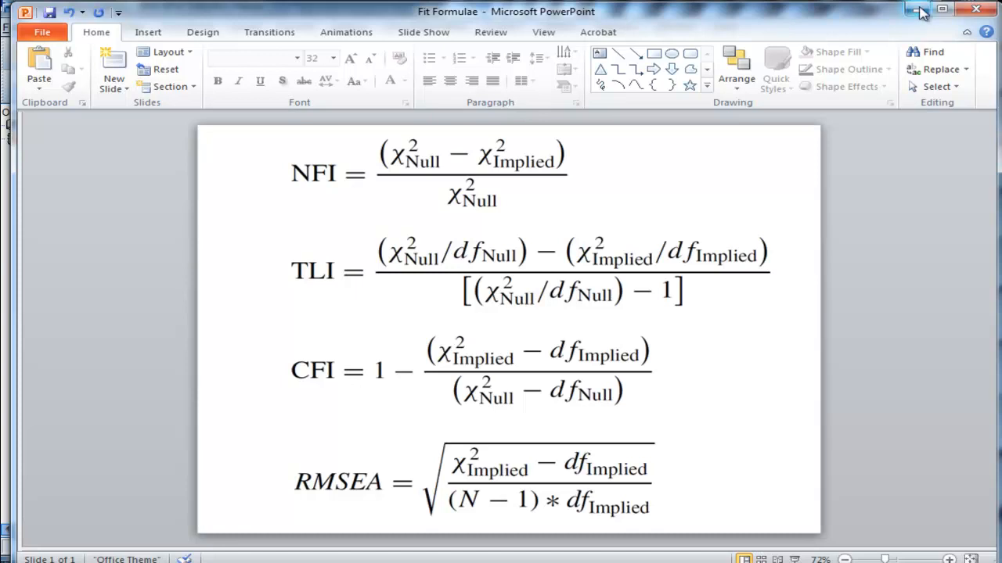
# Minimize the PowerPoint formula slide to return to the SPSS output
pyautogui.click(920, 10)
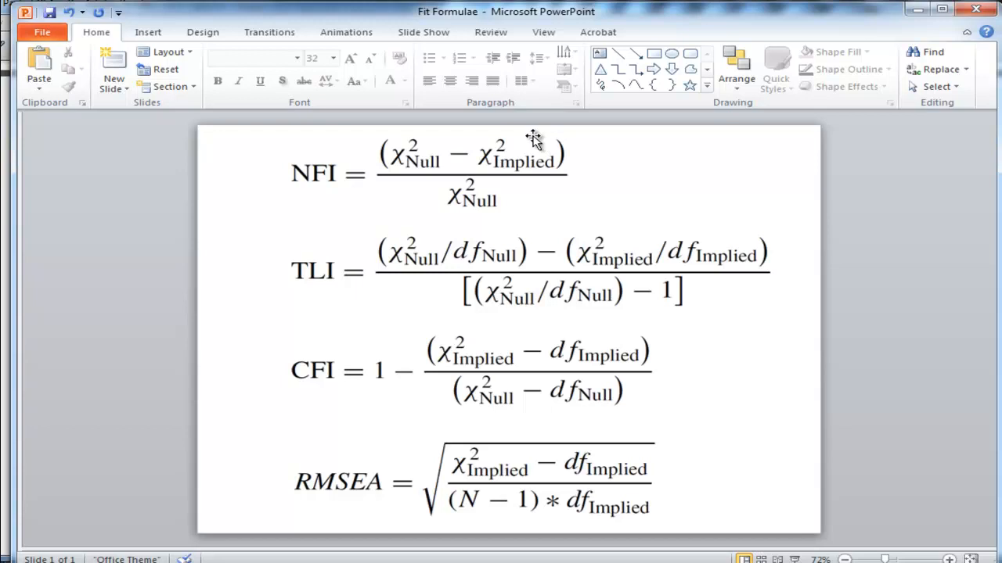
pyautogui.moveTo(578, 166)
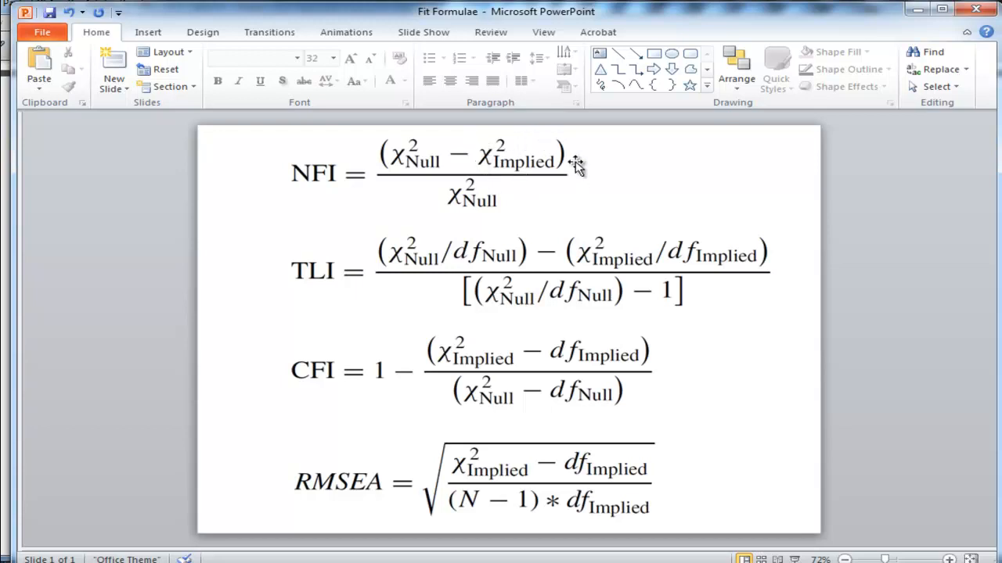
pyautogui.moveTo(524, 149)
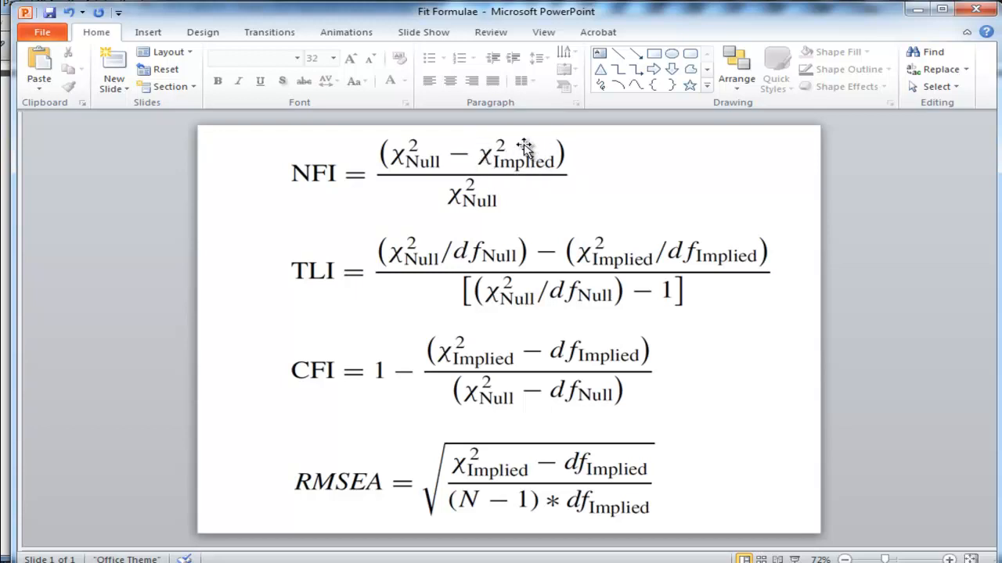
pyautogui.moveTo(910, 15)
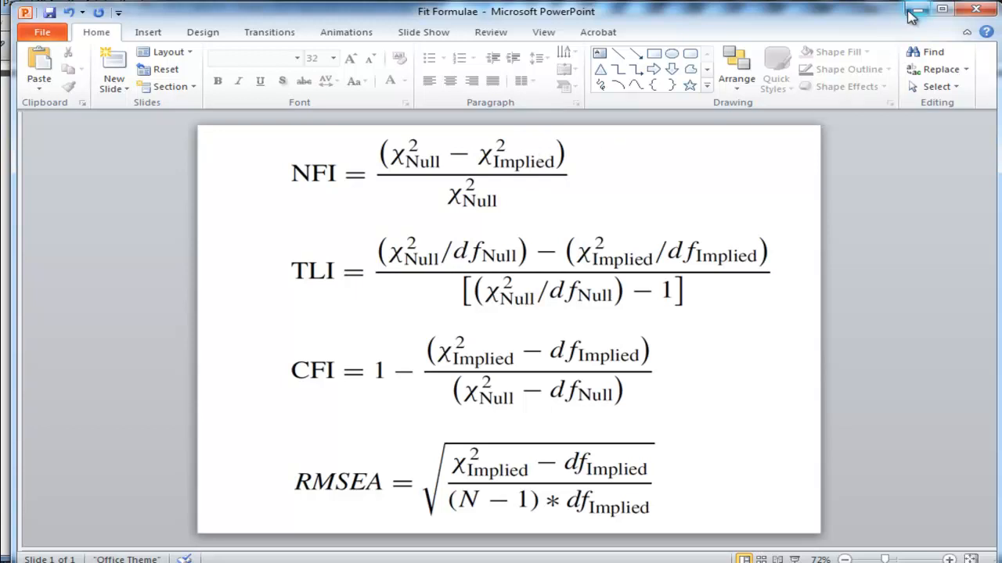
pyautogui.click(917, 10)
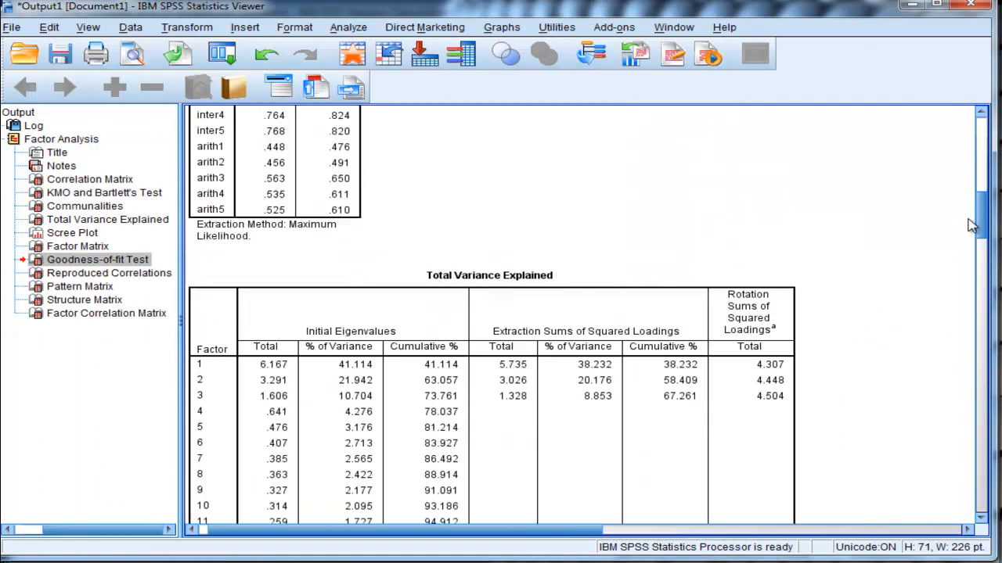
# Scroll to the KMO and Bartlett's Test table and pick out chi-square 7018.828
pyautogui.scroll(3)
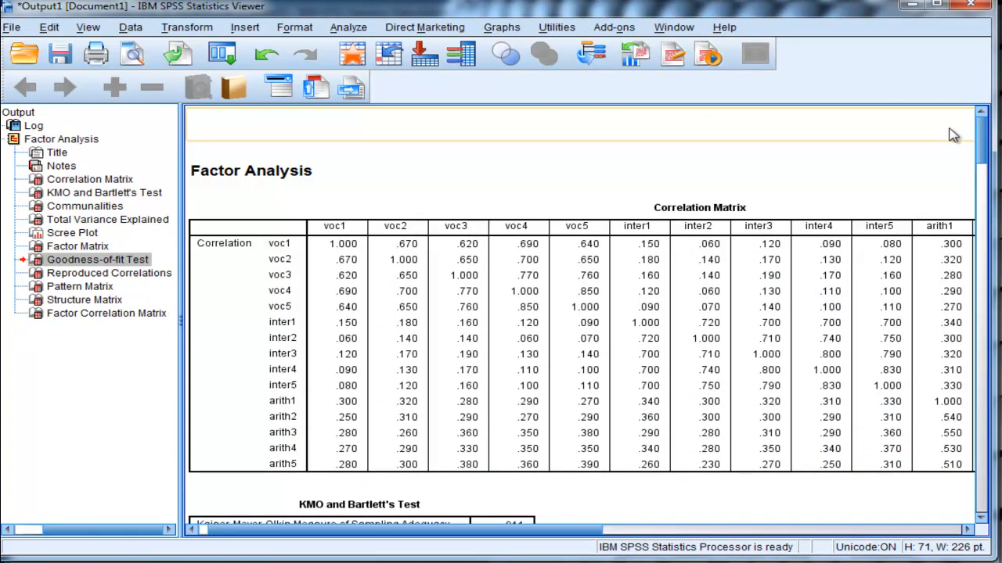
pyautogui.scroll(-3)
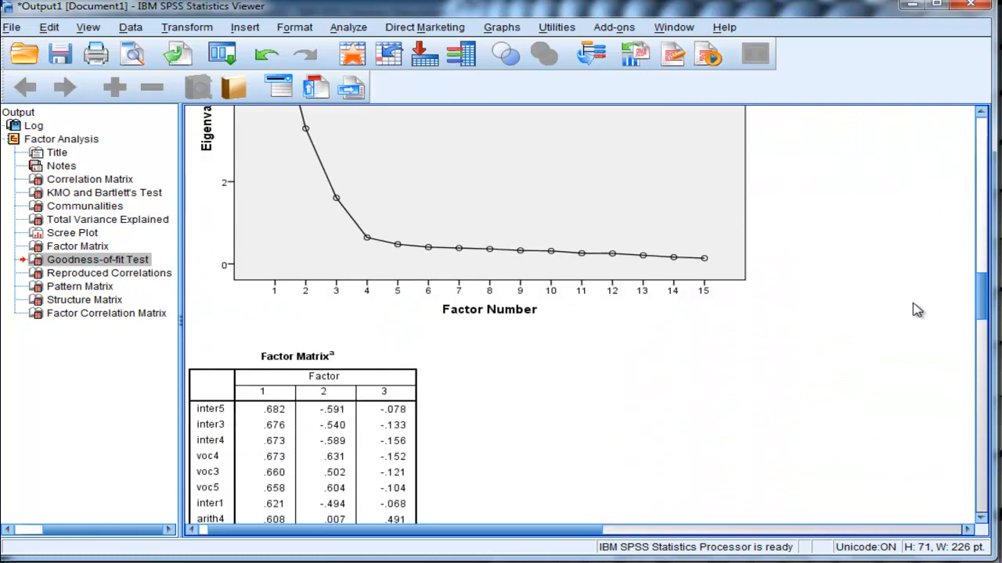
pyautogui.scroll(3)
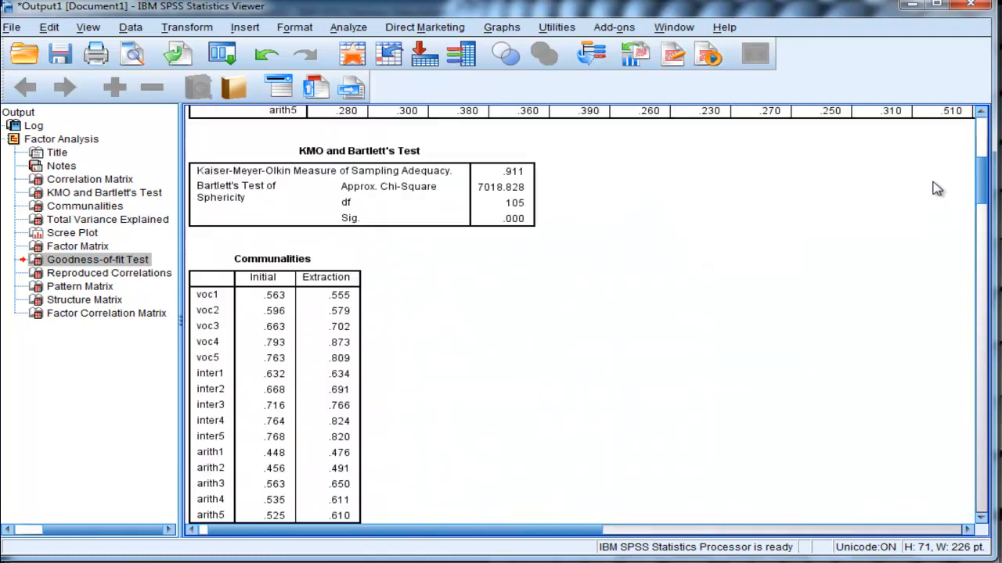
pyautogui.click(103, 193)
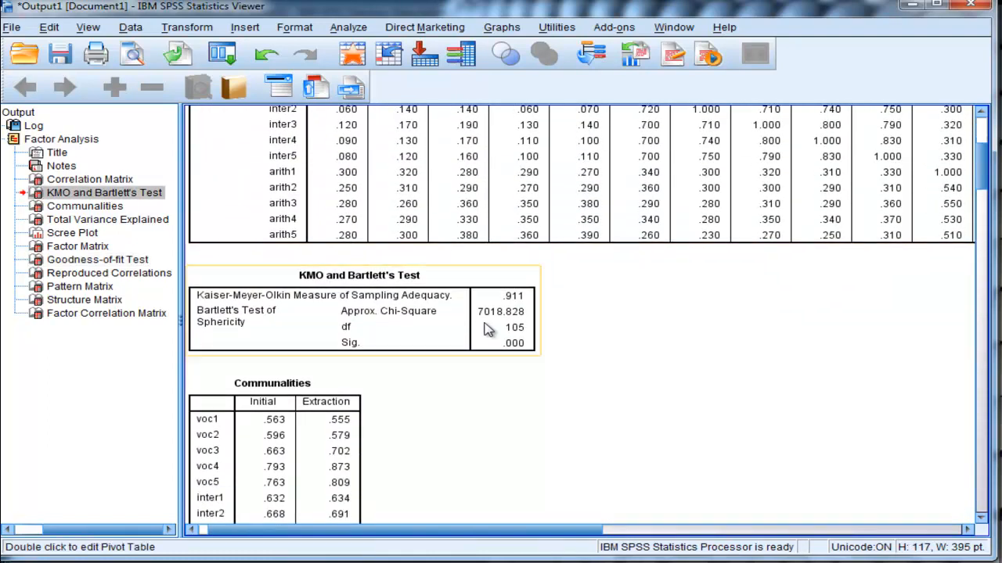